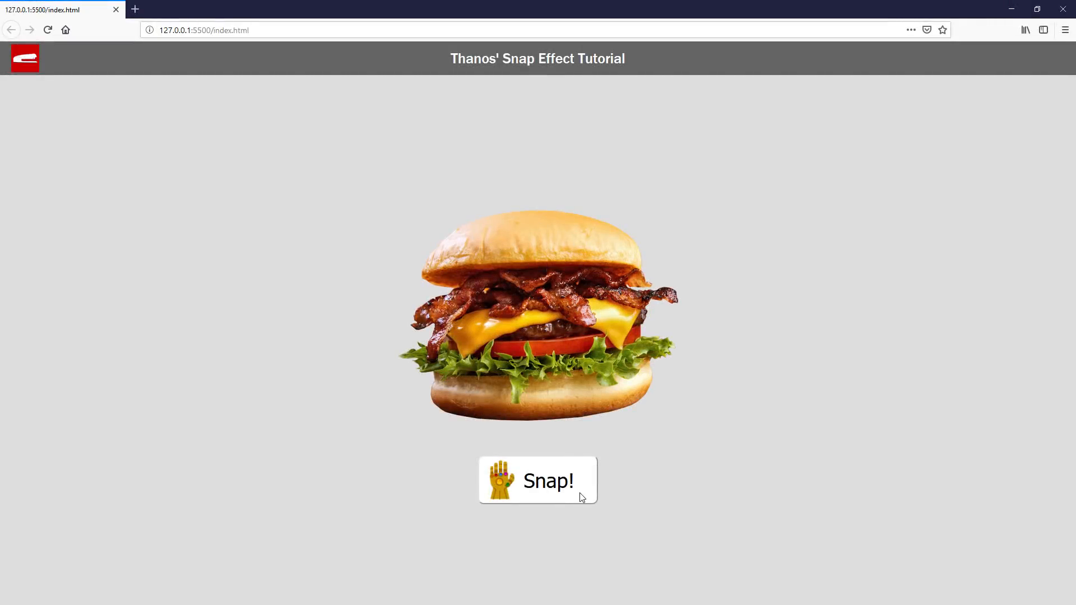
Trigger the Snap! effect on the Firefox demo page so the burger dissolves into dust
left_click(537, 480)
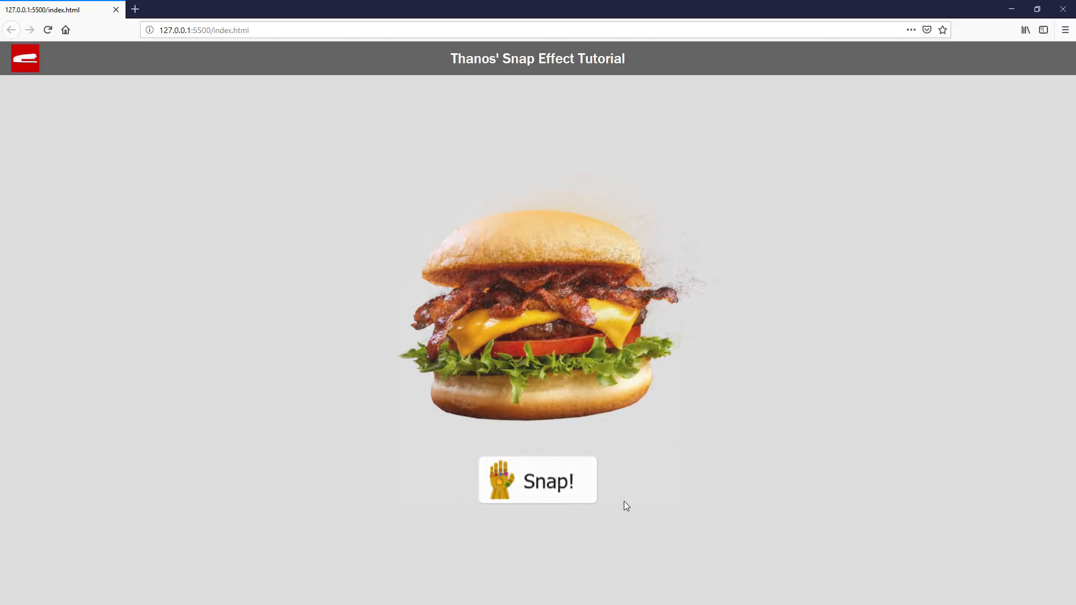
left_click(538, 479)
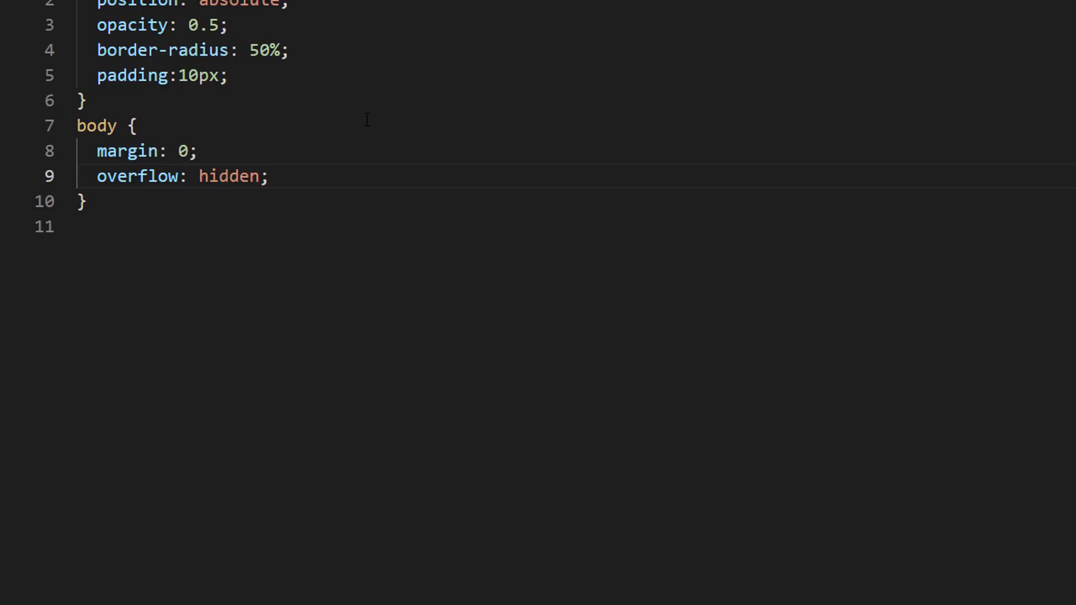
In index.html's script, declare var scene and an initScene function assigning new THREE.Scene()
left_click(34, 26)
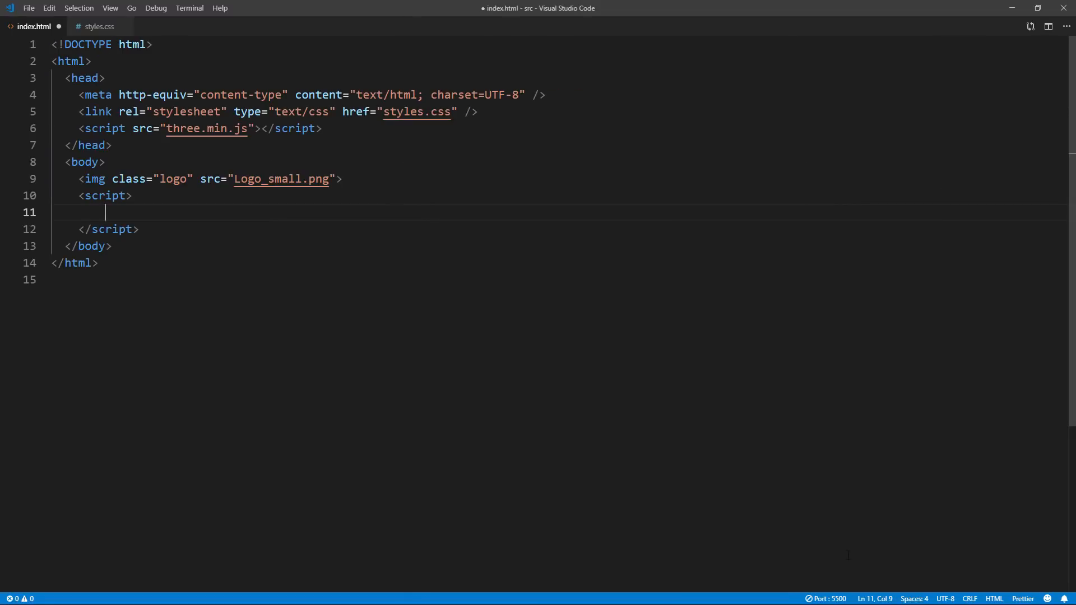
type("var scene;")
type("function")
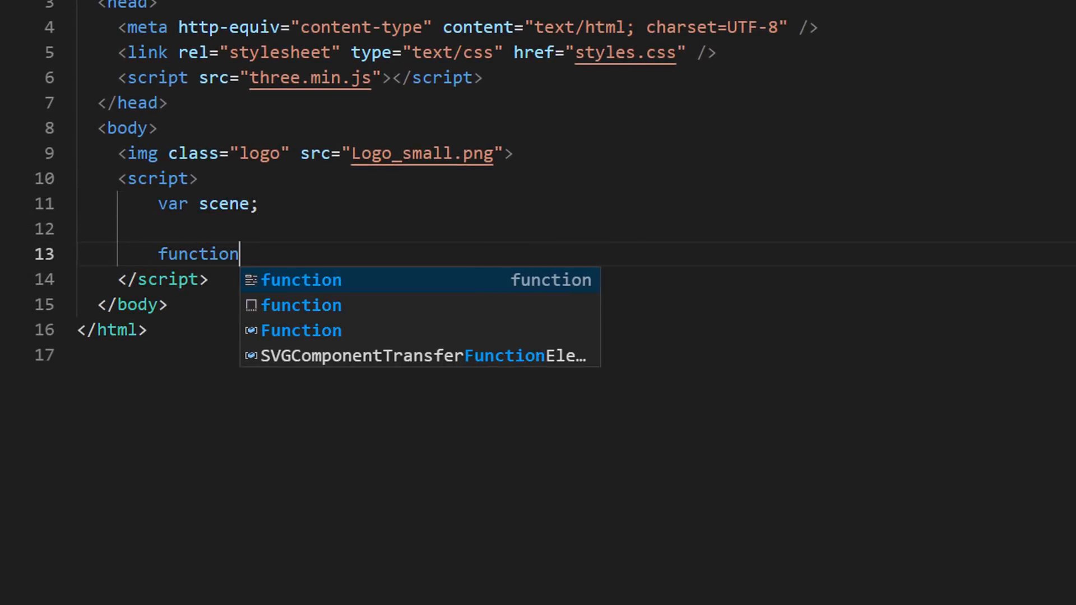
type("initScene(){")
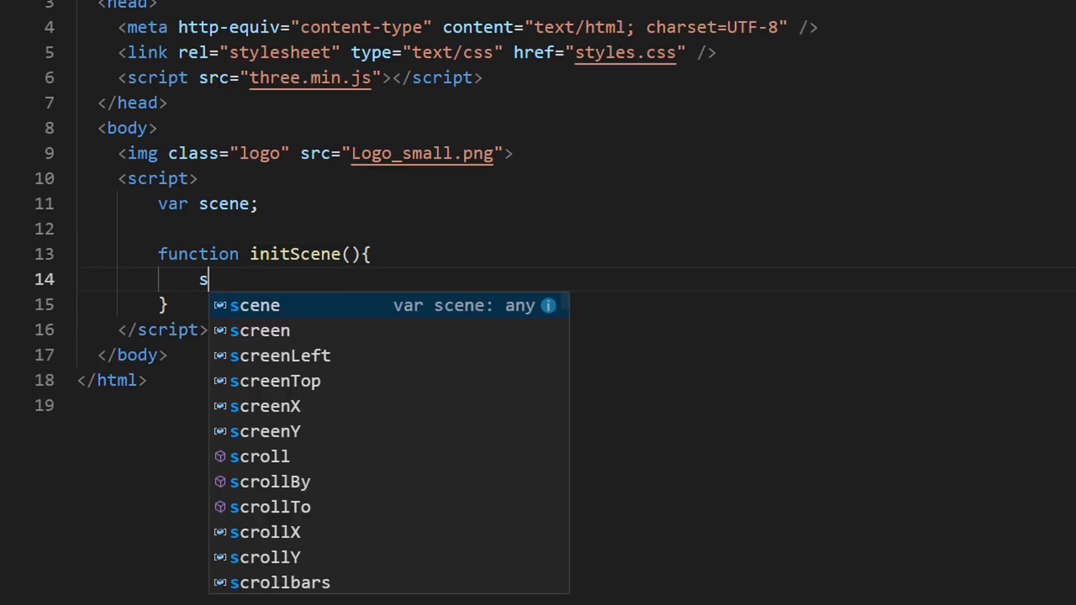
type("cene = new THREE.")
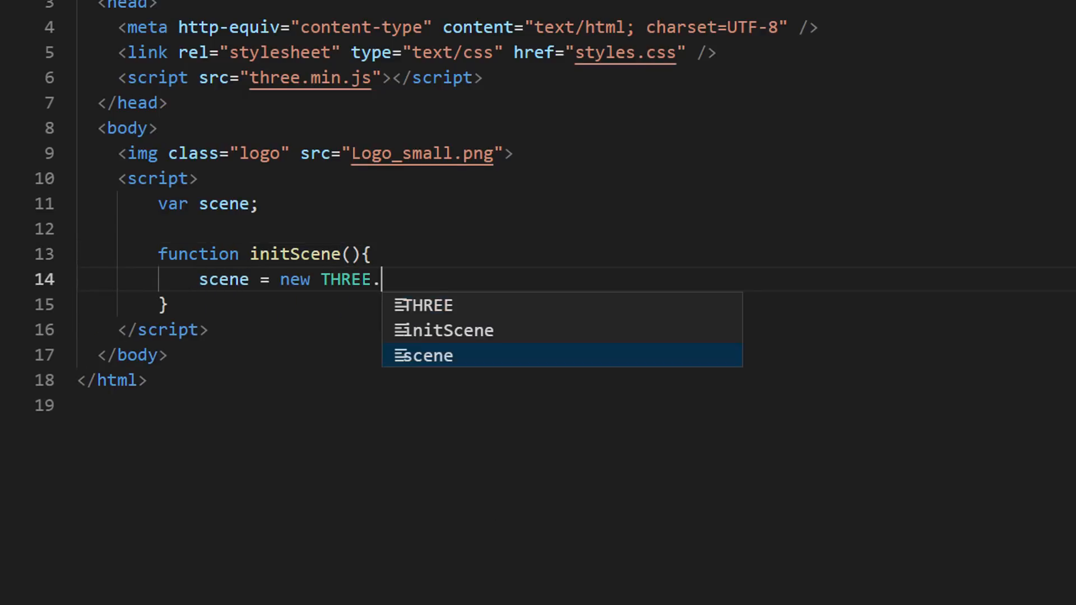
type("Scene();")
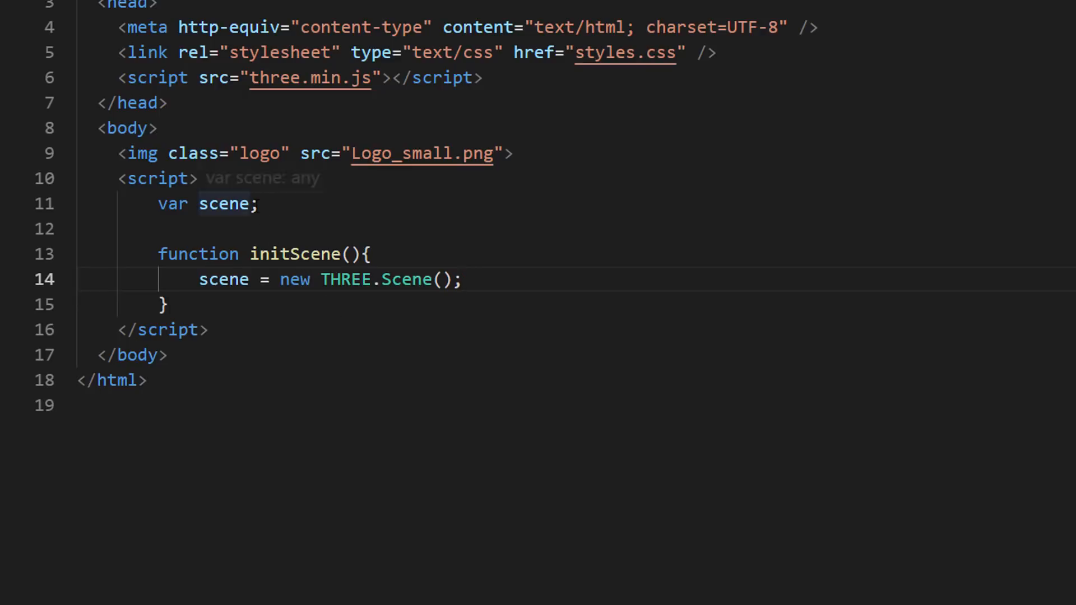
Create sceneLight as a 0xffffff, 0.5-intensity DirectionalLight at (0,0,1) and add it to the scene
type(", sceneLight")
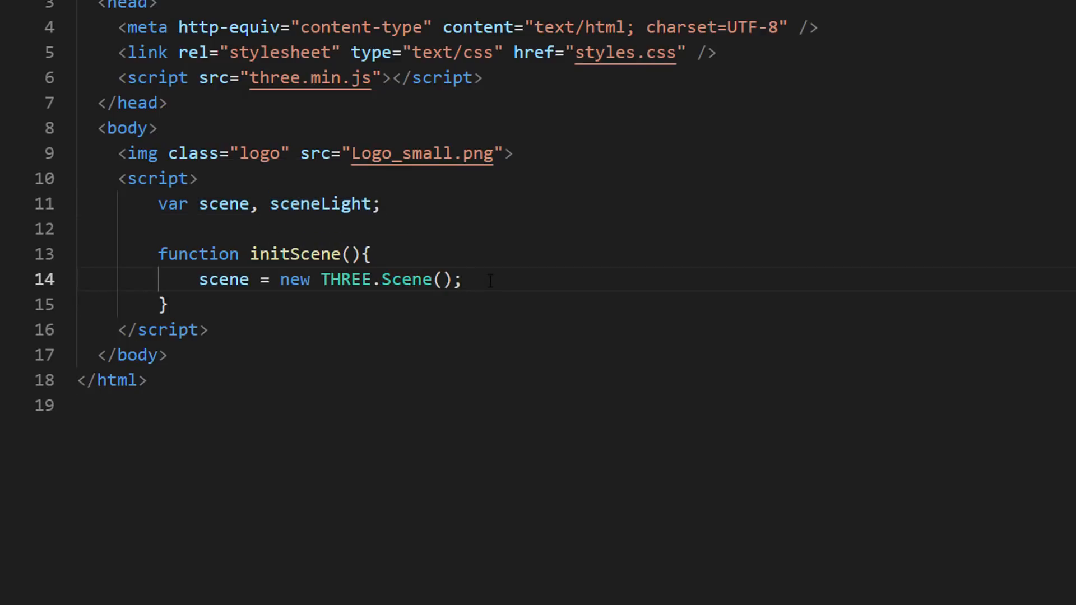
type("sceneLight = new THREE.Direction")
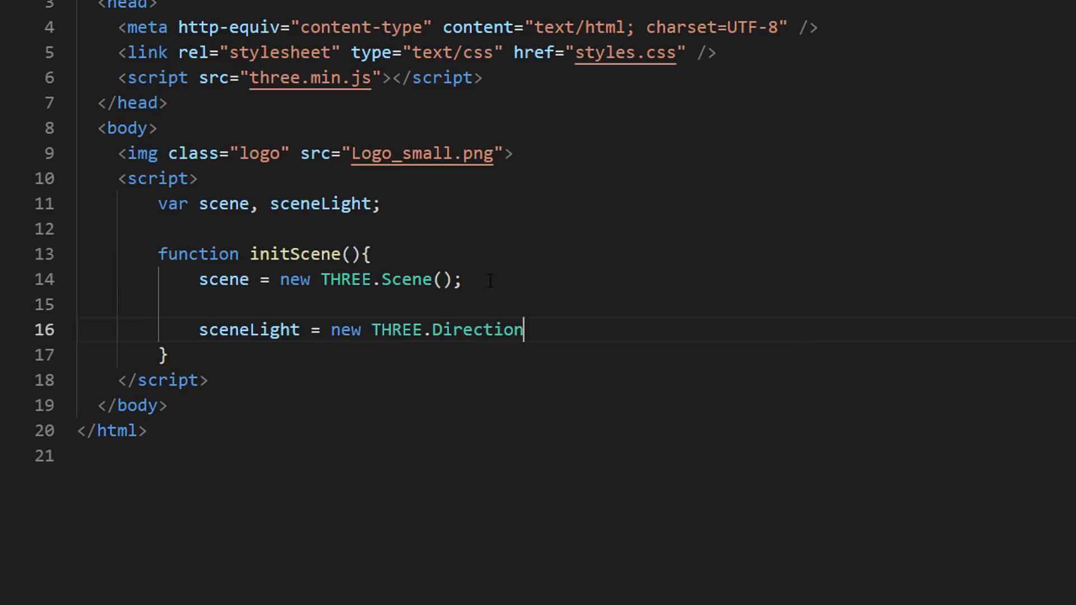
type("alLight()")
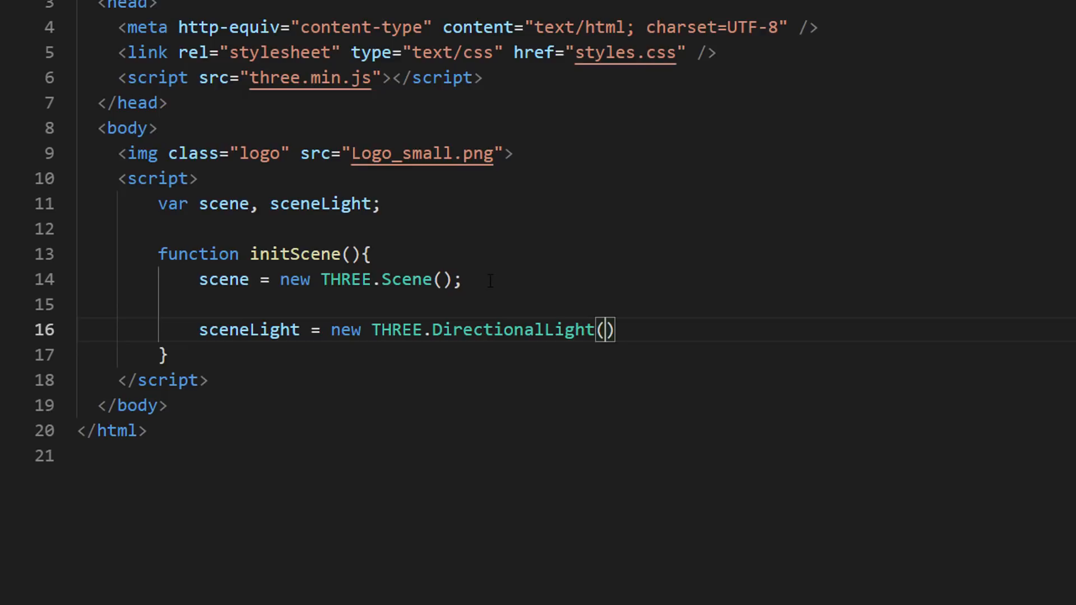
type("0xffffff,0.5")
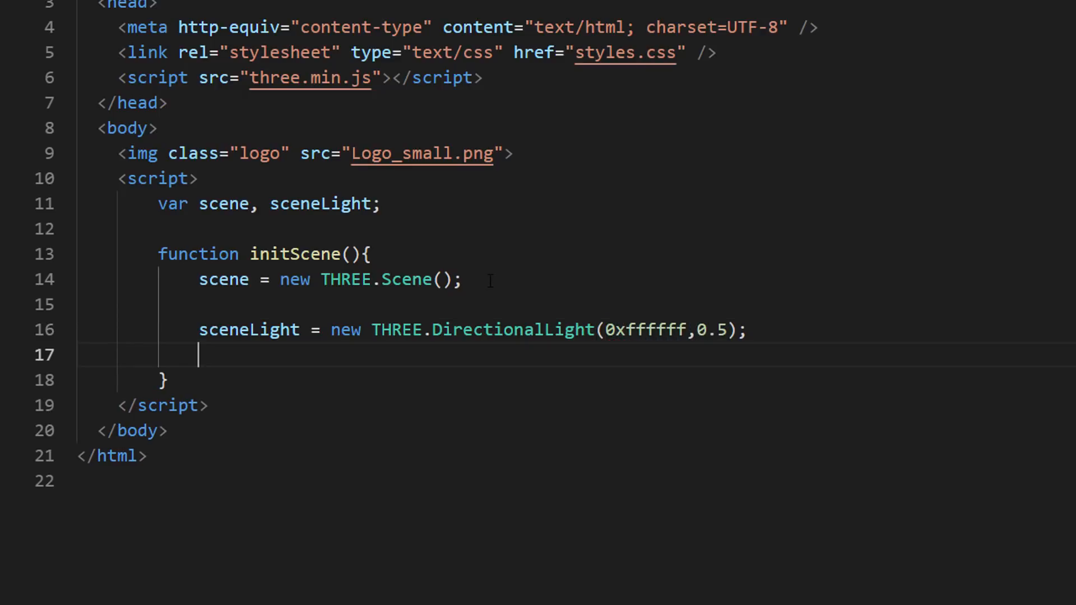
type("sceneLight.position.set(0,0,1);")
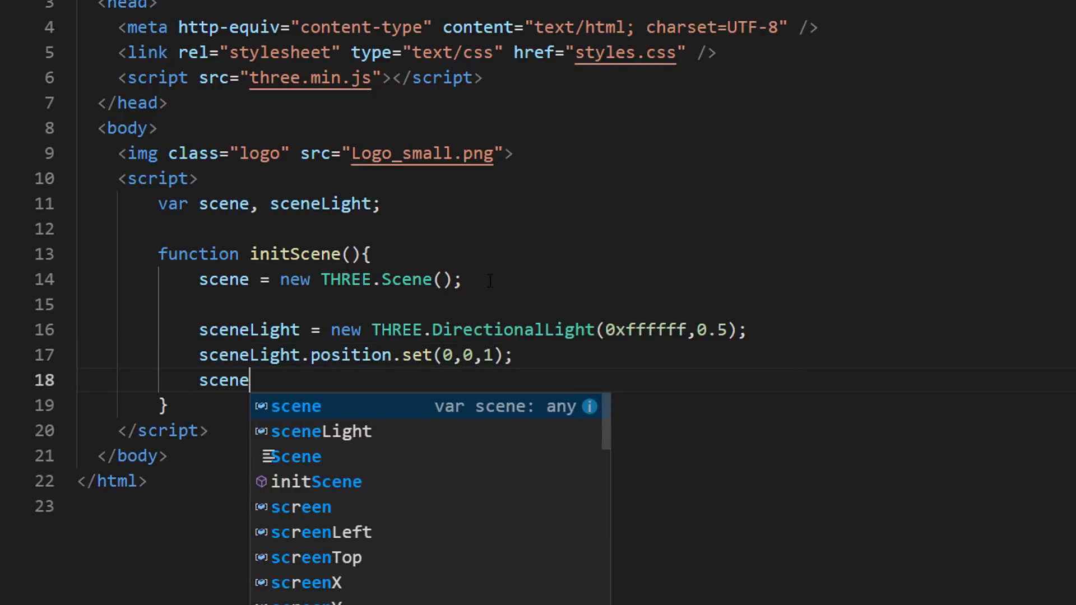
type(".add(sceneLight);")
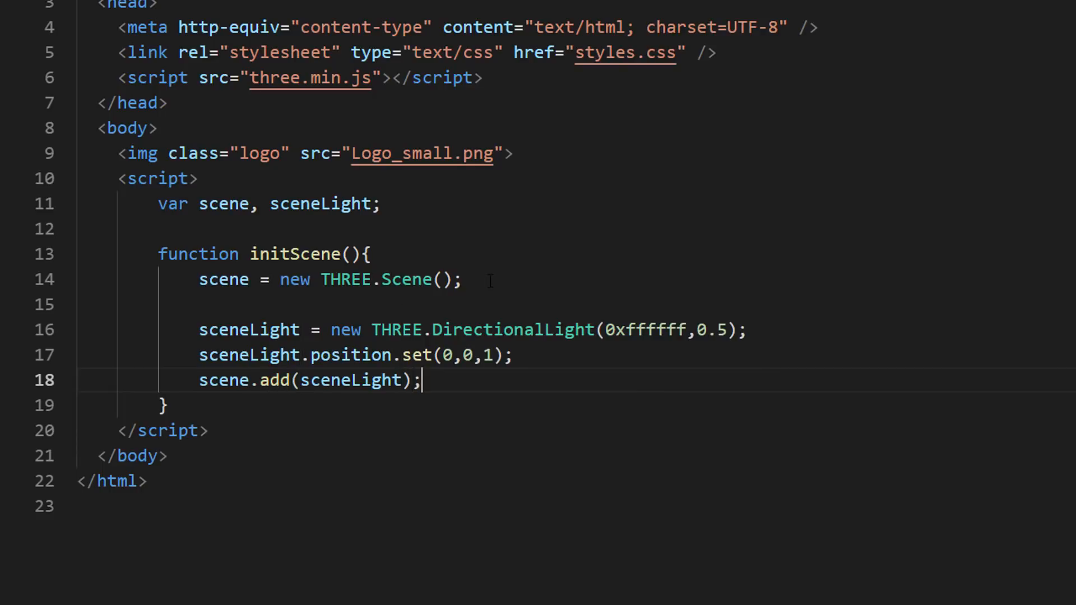
key("enter")
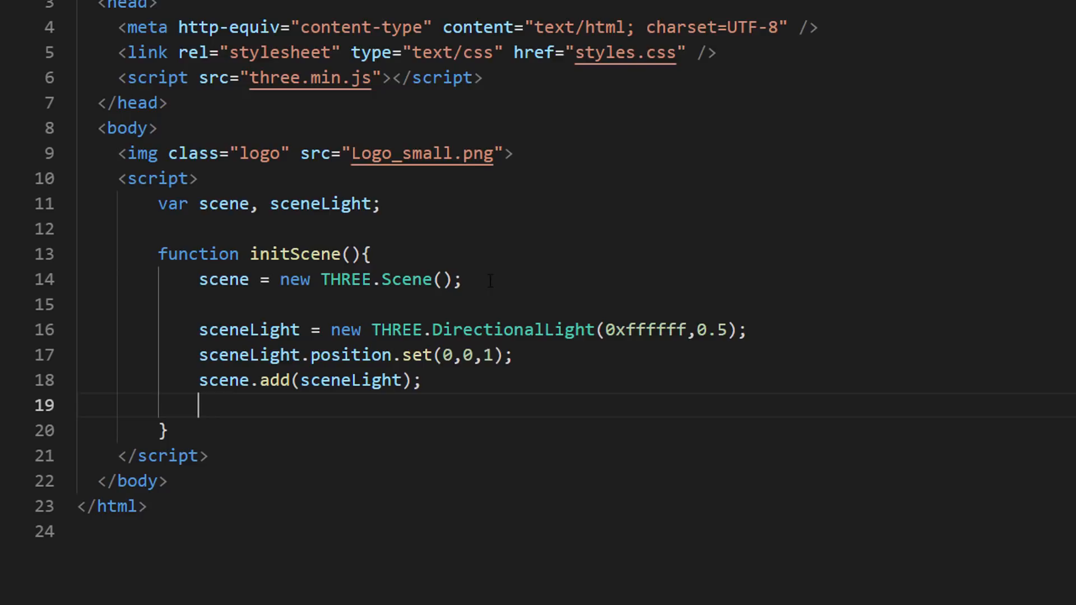
Create cam as a PerspectiveCamera(80, window aspect, 1, 10000) at z 1000 and add it to the scene
type("cam = new")
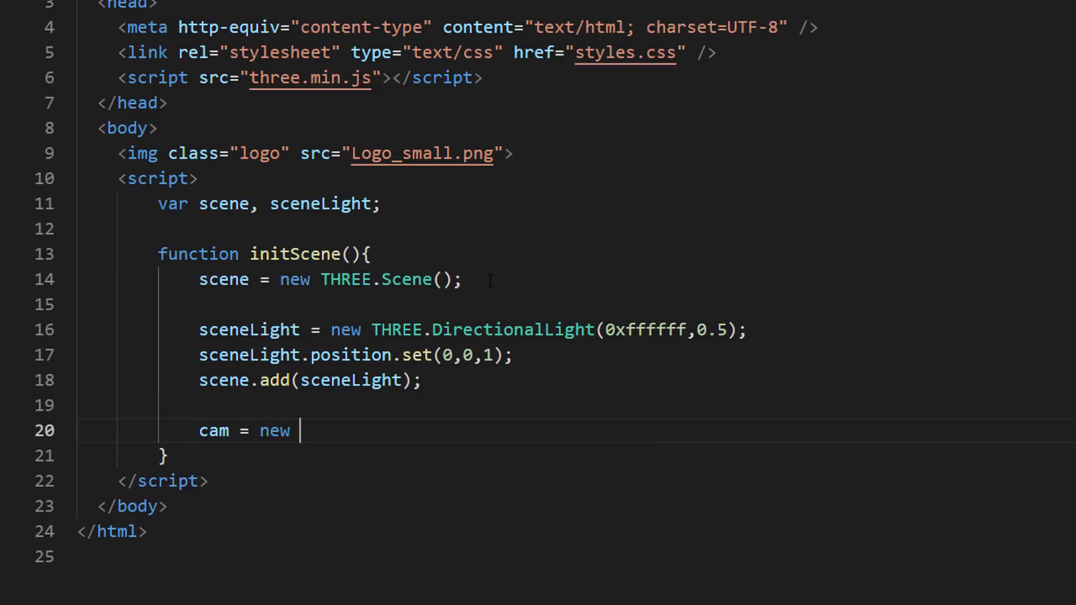
type("THREE.Pe")
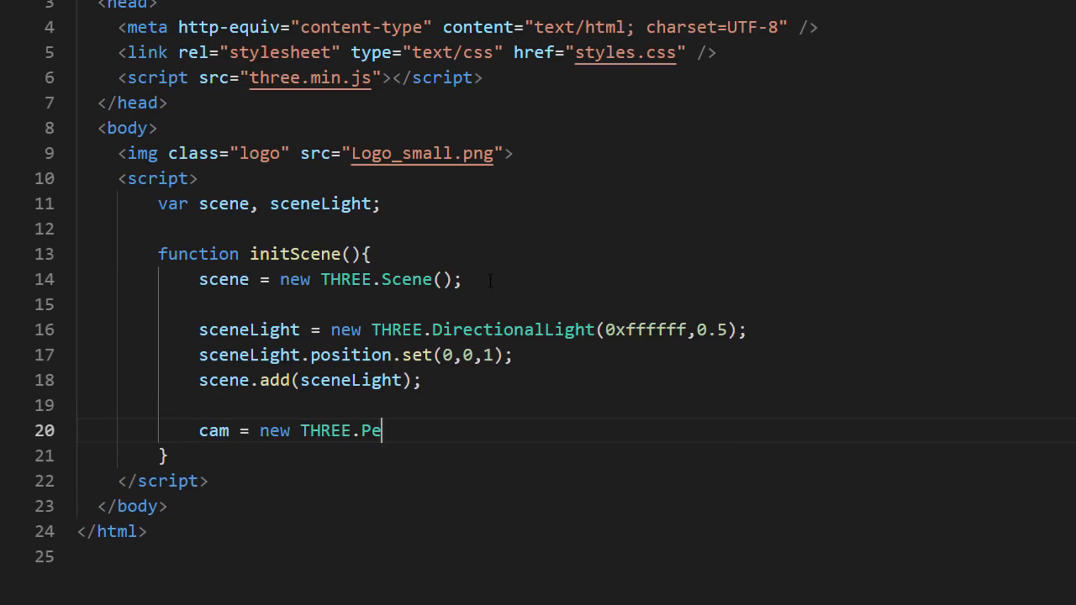
type("rspectiveCam")
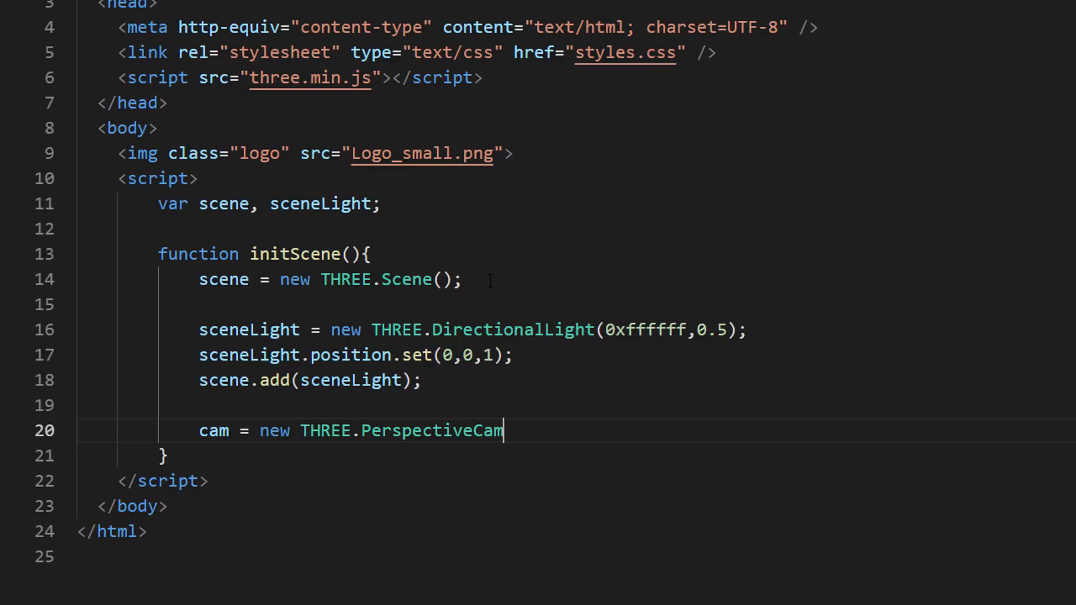
type("era(")
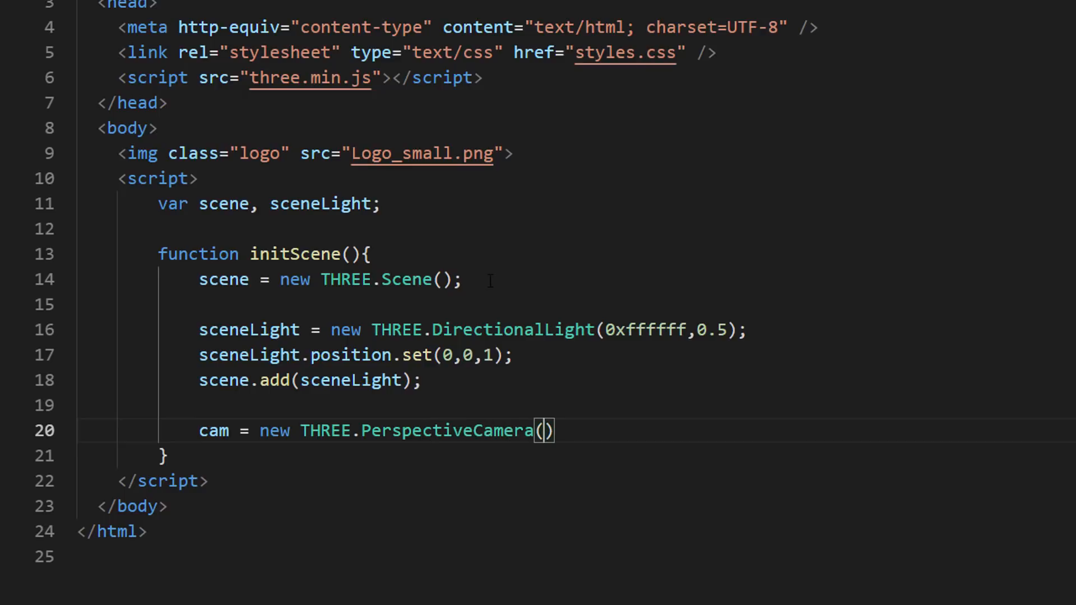
type("80,window.")
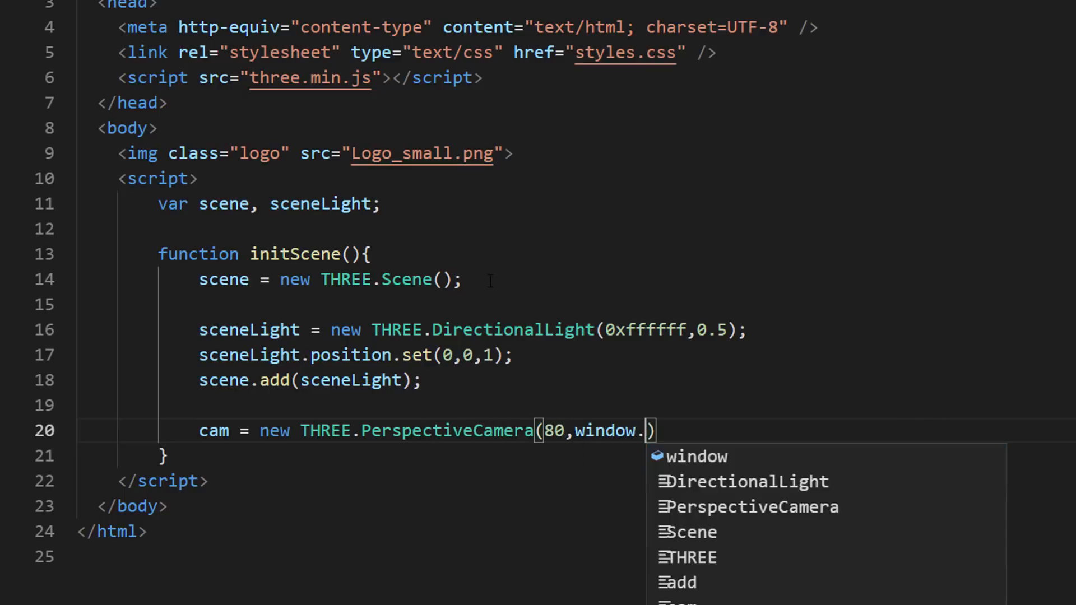
type("innerWidth/w")
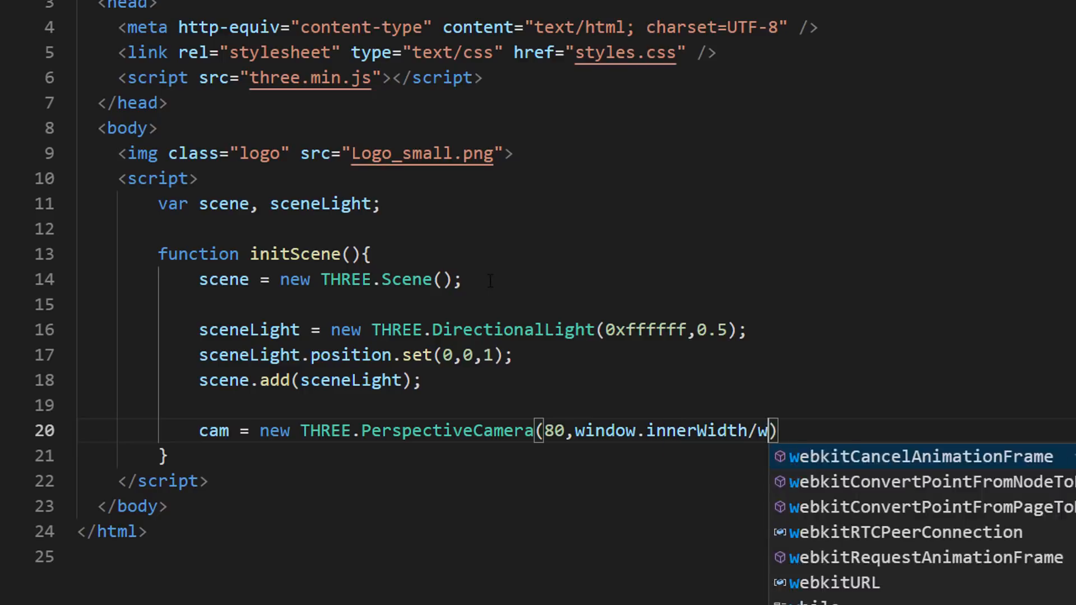
type("indow.innerHeight")
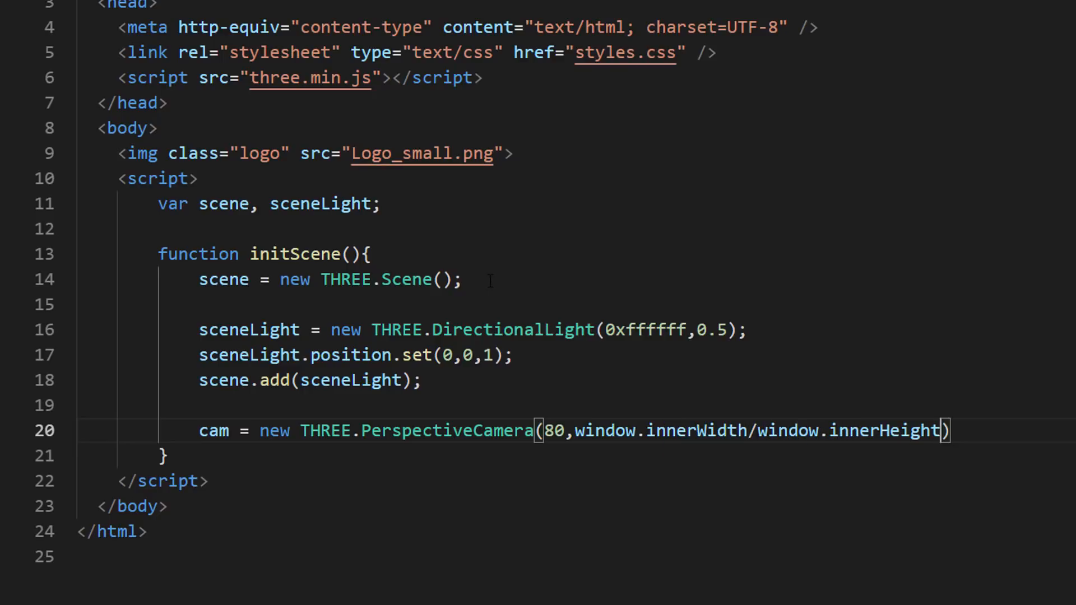
type(",1,100")
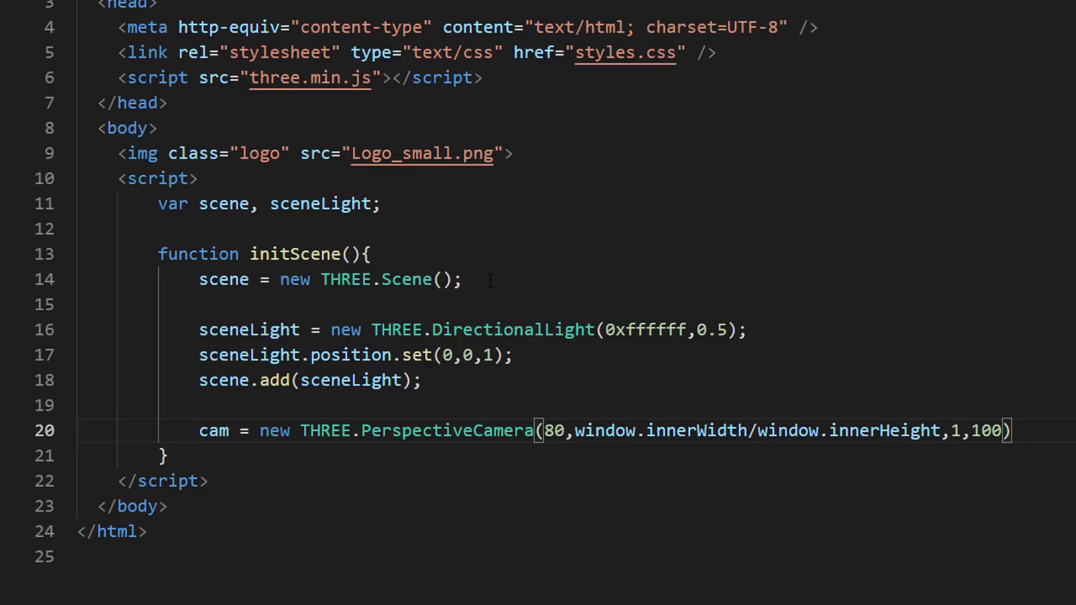
type("ca")
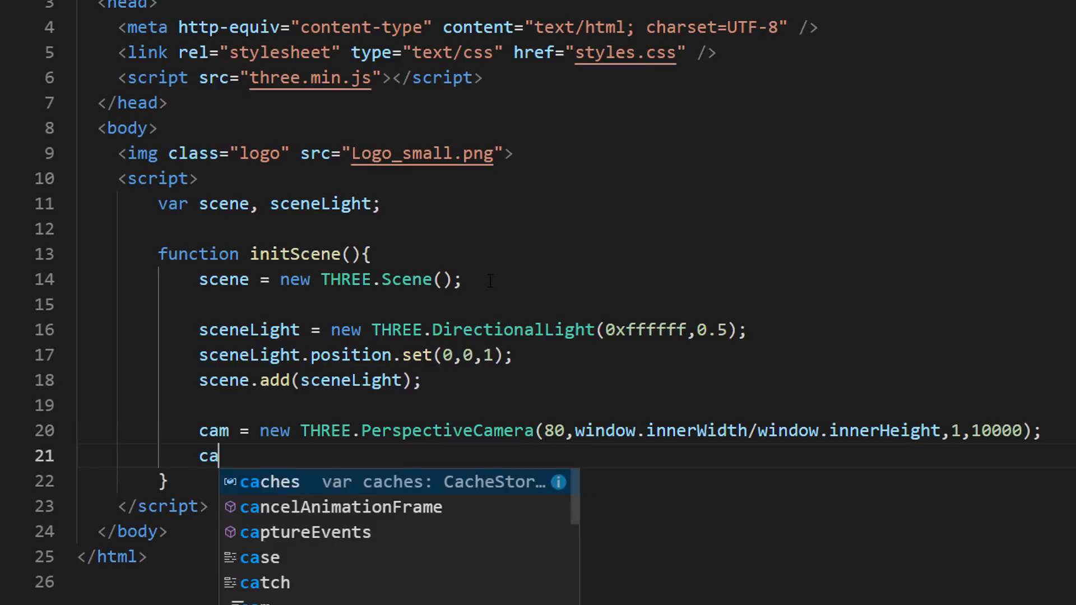
type("m.position.z")
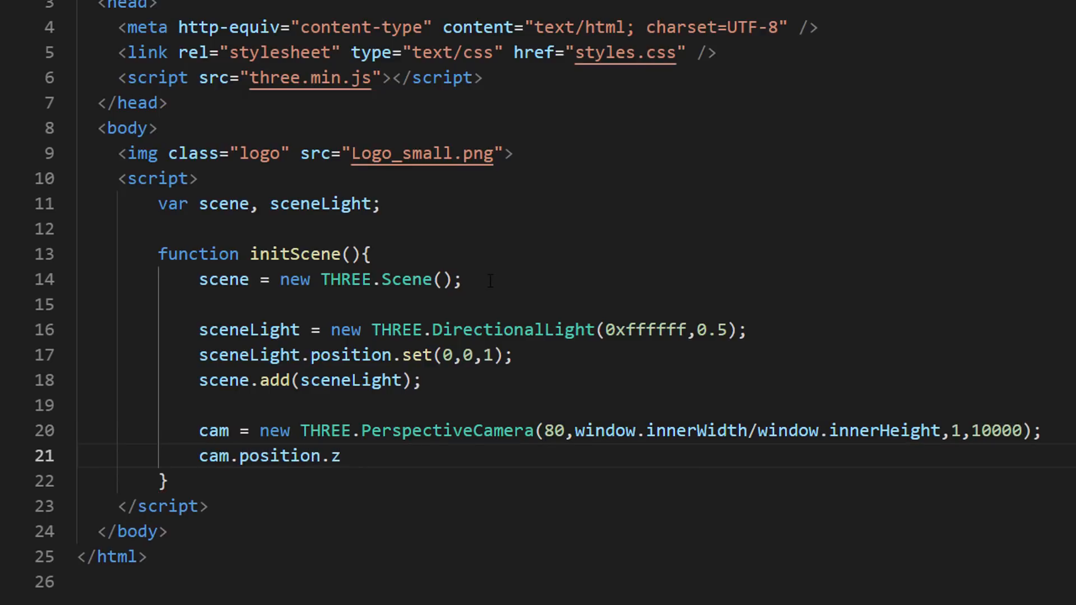
type("scene.add(cam);")
left_click(575, 204)
type(", cam,")
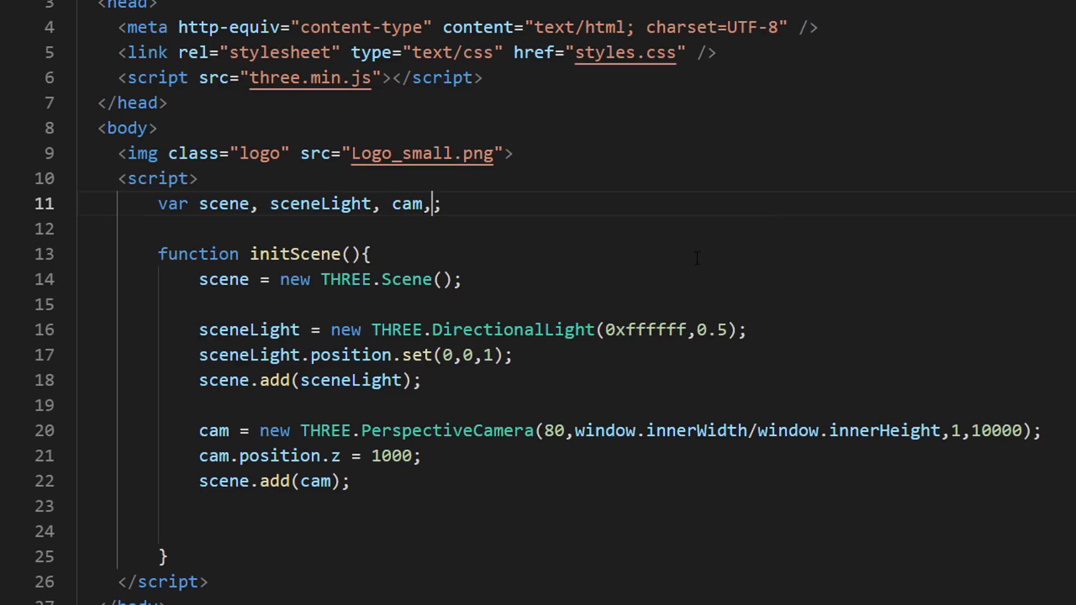
Declare renderer and assign it a new THREE.WebGLRenderer in initScene
type("render")
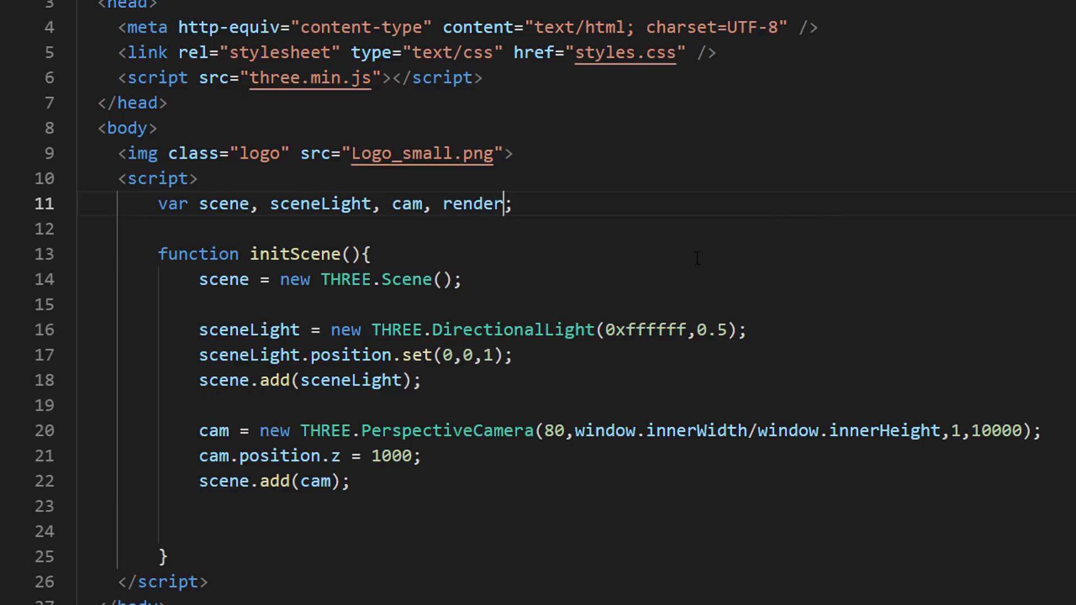
type("er")
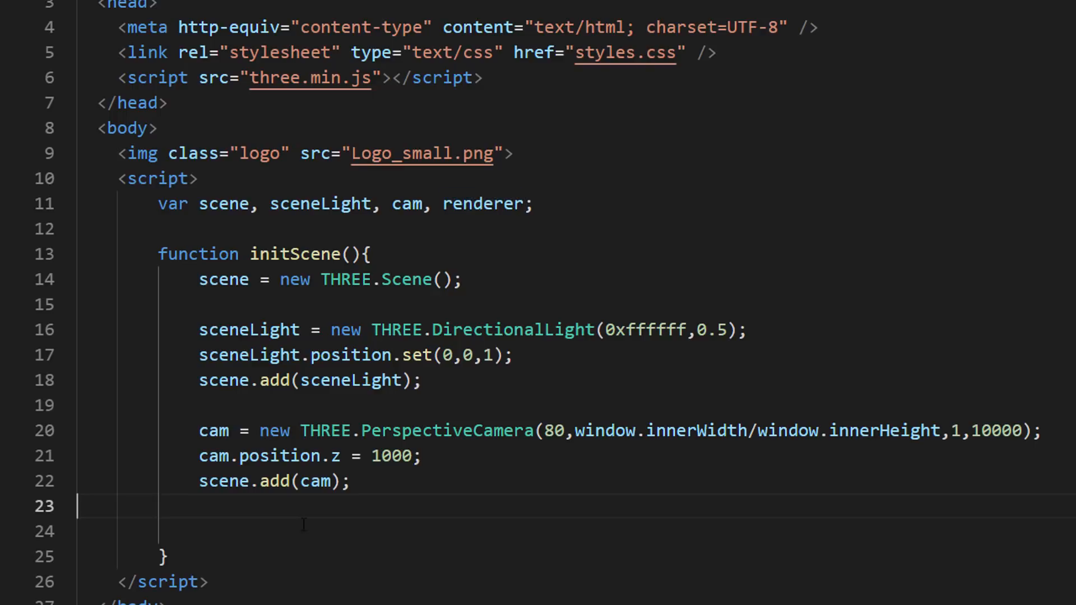
type("renderer =")
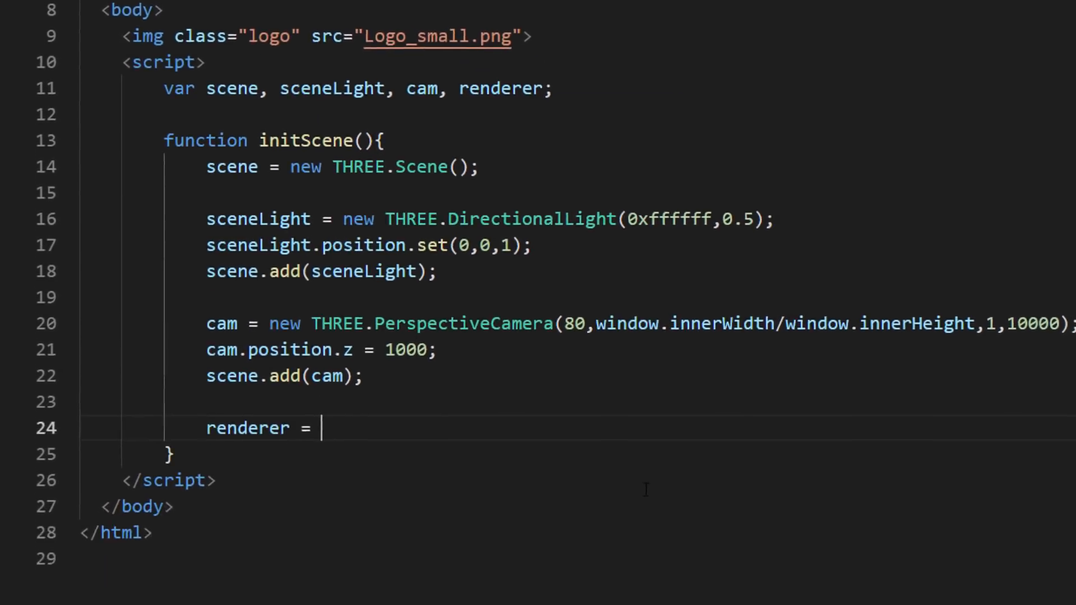
type("new THREE")
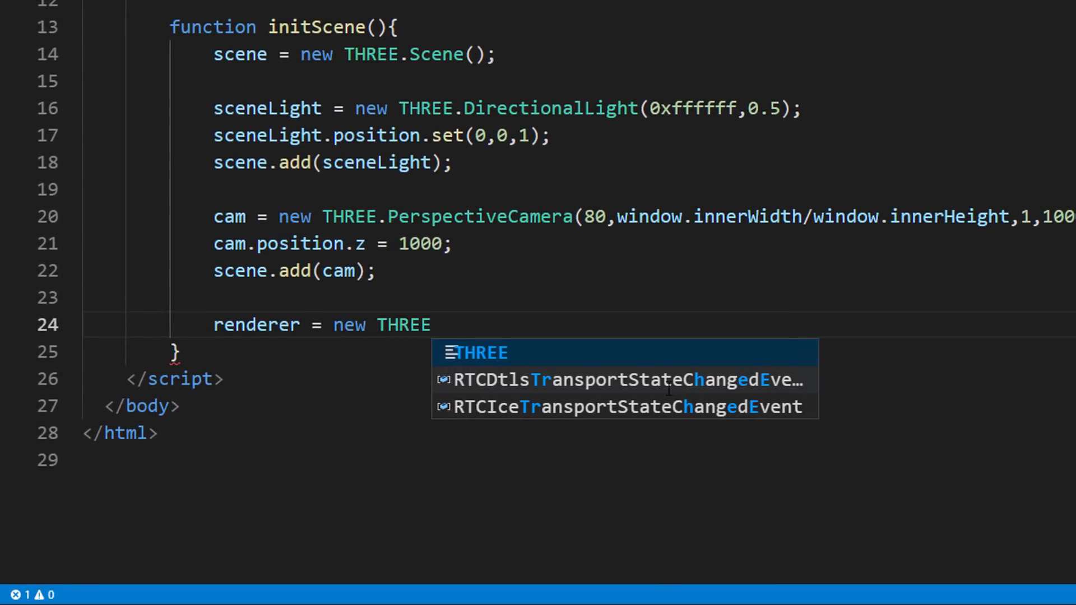
type(".WebGLRenderer();")
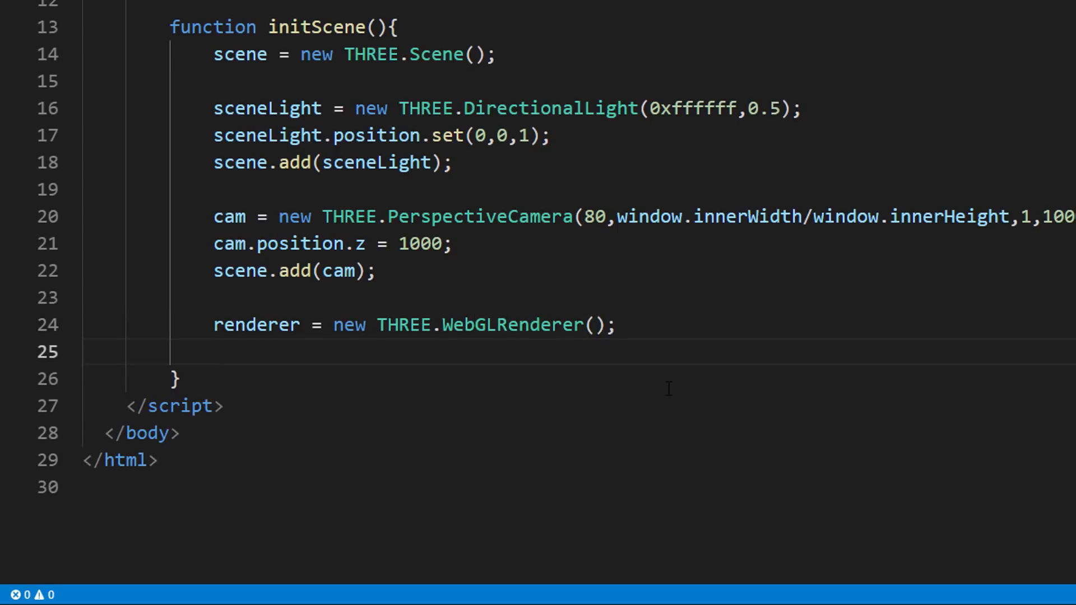
Set clear colour 0x000000, size to window.innerWidth × innerHeight, and append renderer.domElement to the body
type("renderer.setClear")
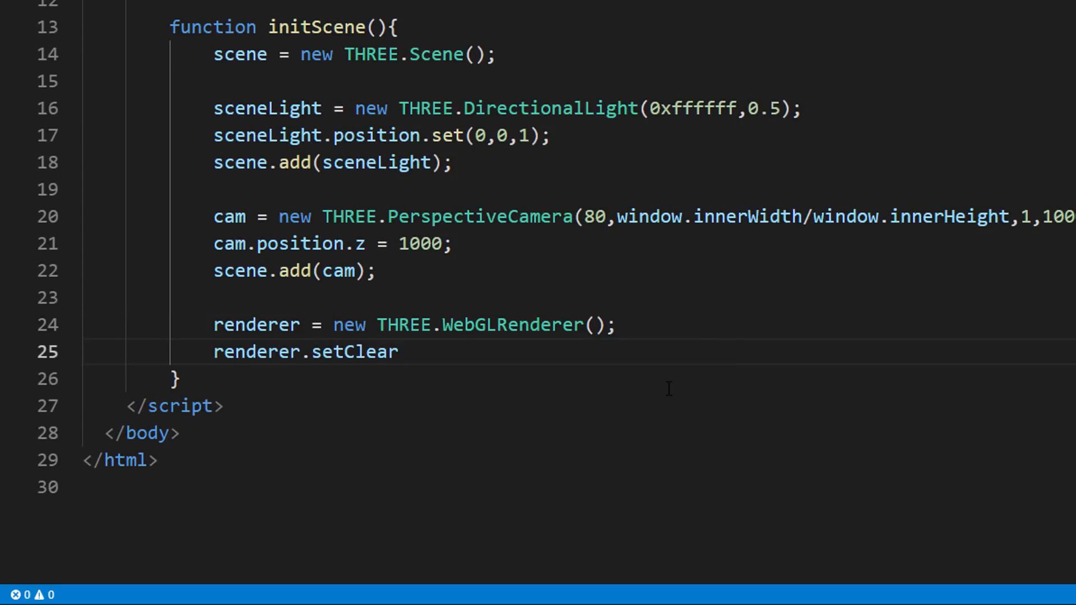
type("Color(0x000000,1);")
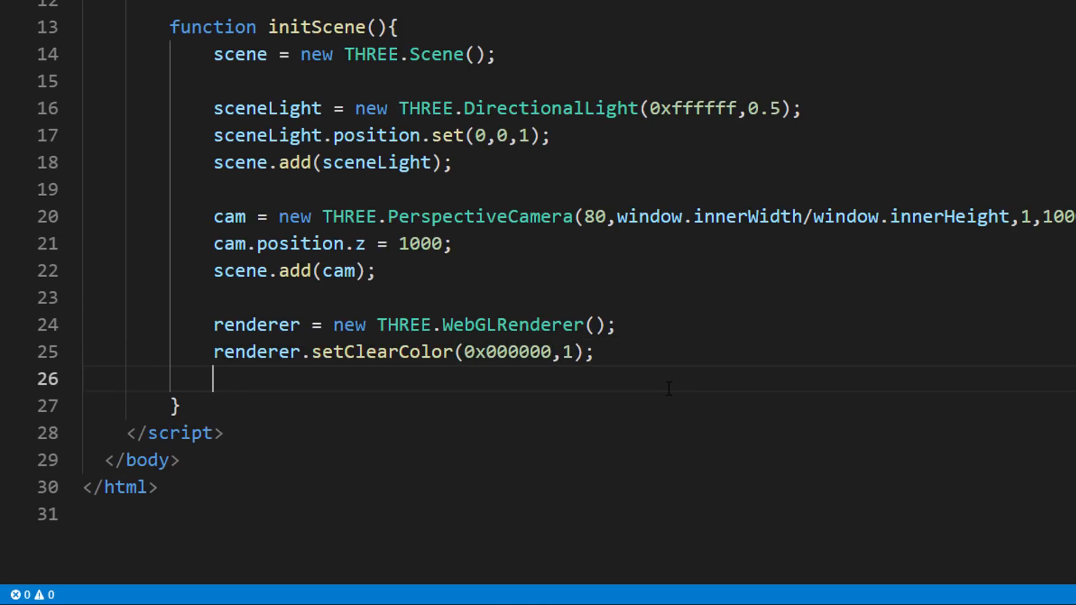
type("renderer.setSize(")
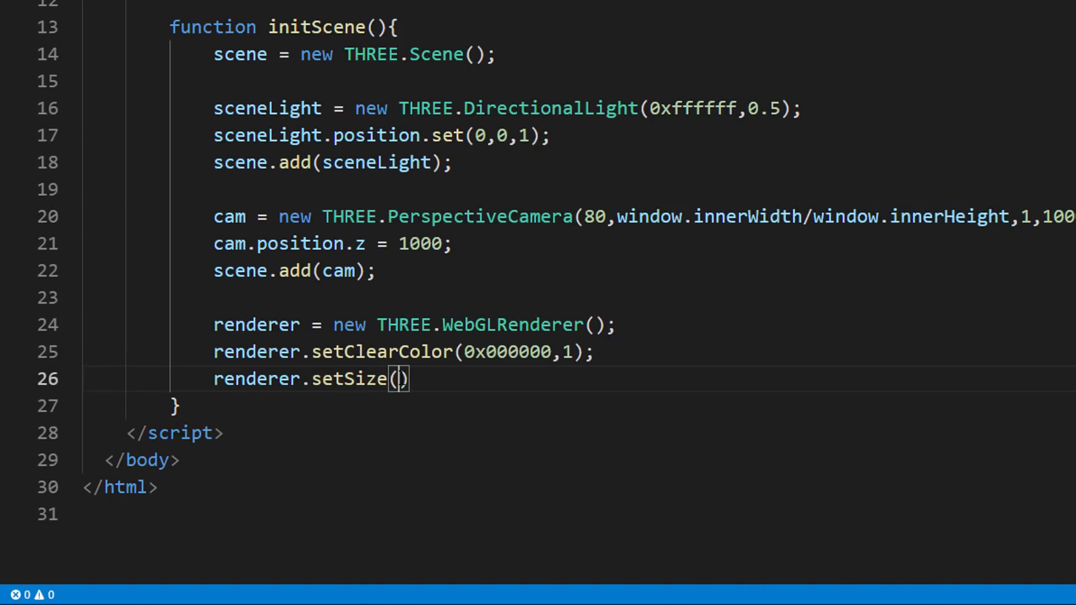
type("window.innerWidth , window.innerHeight")
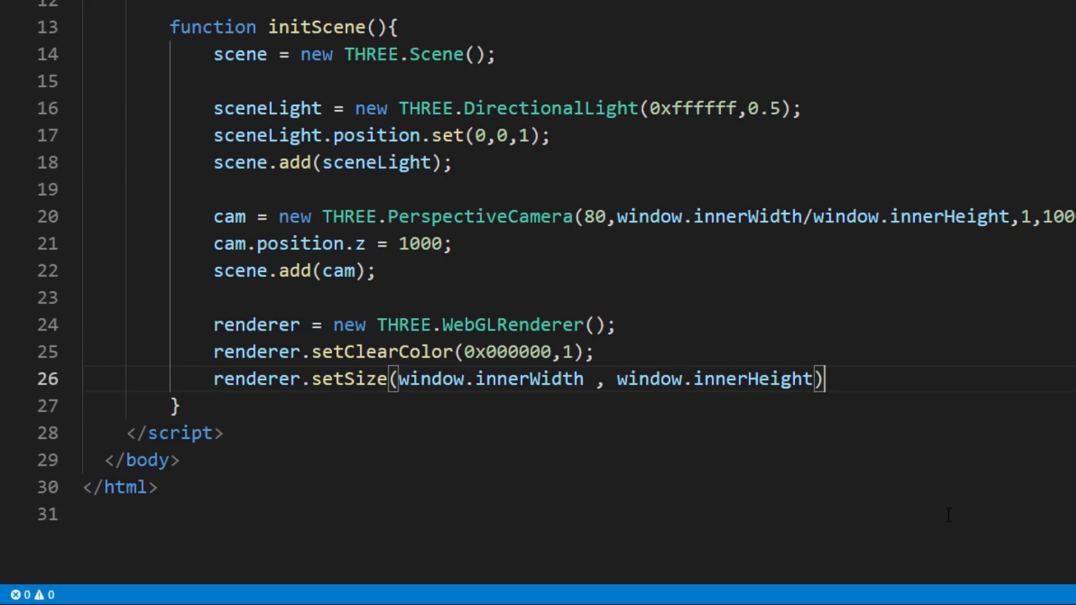
type("document")
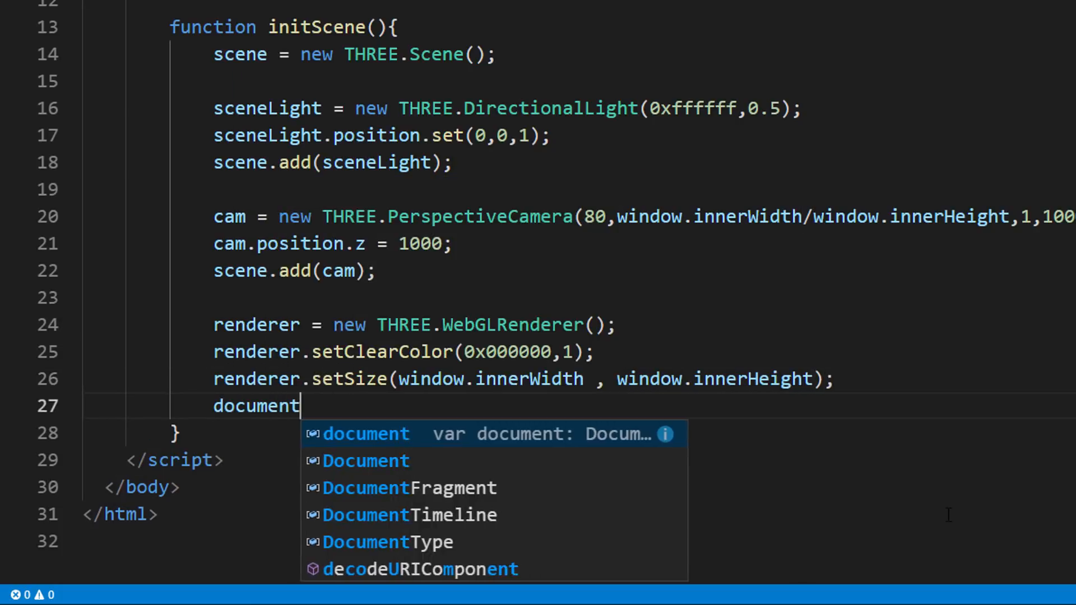
type(".body.ap")
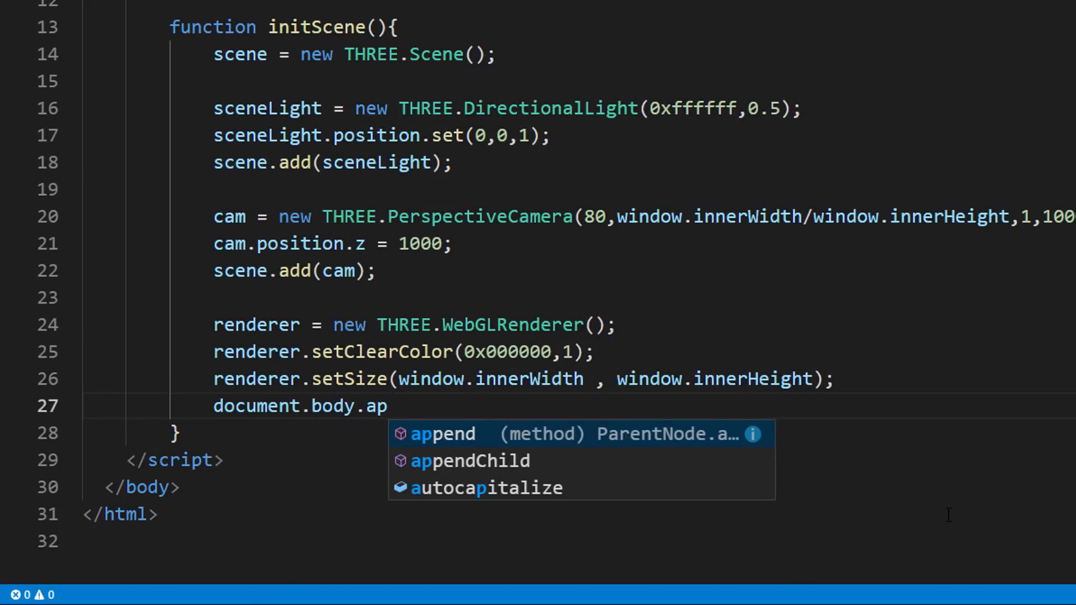
type("pendChild(renderer.dom")
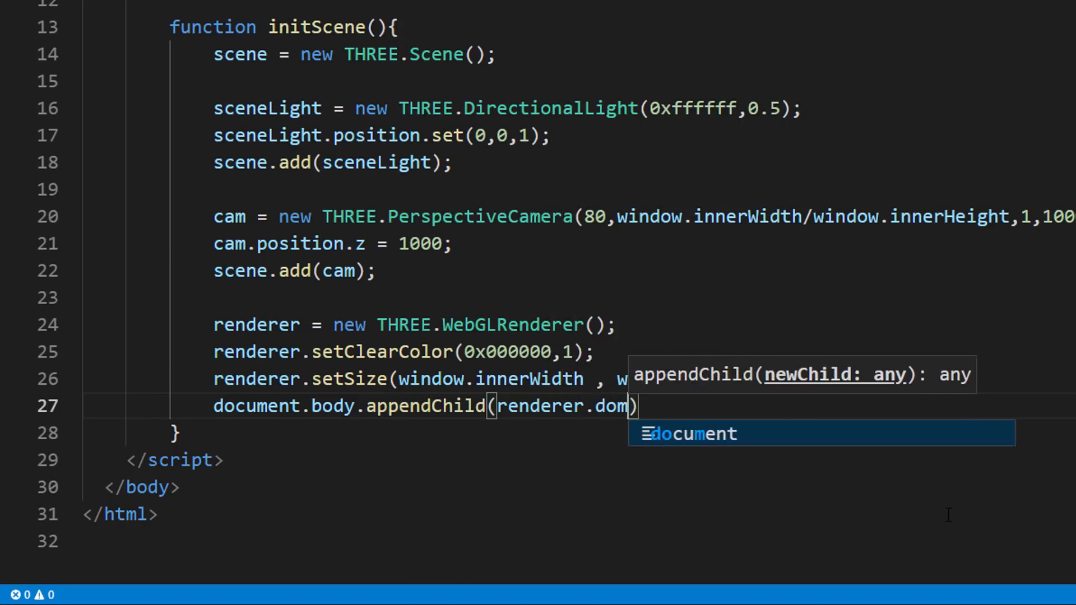
type("Element);")
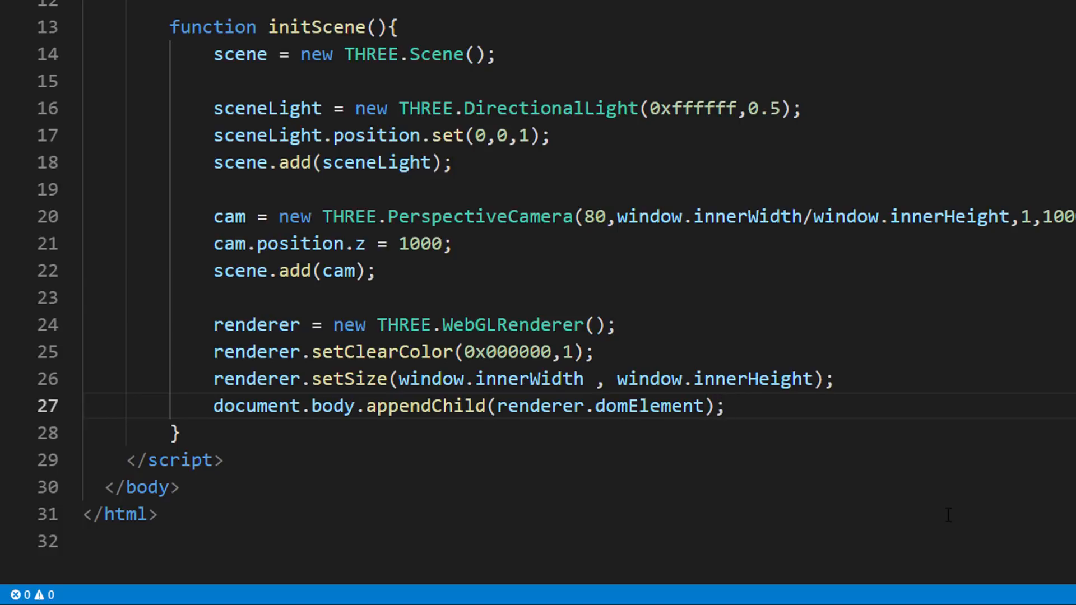
Add an empty particleSetup function, call particleSetup() in initScene, and start a loader variable
type("renderer.render(scene,cam);")
type("initScene();")
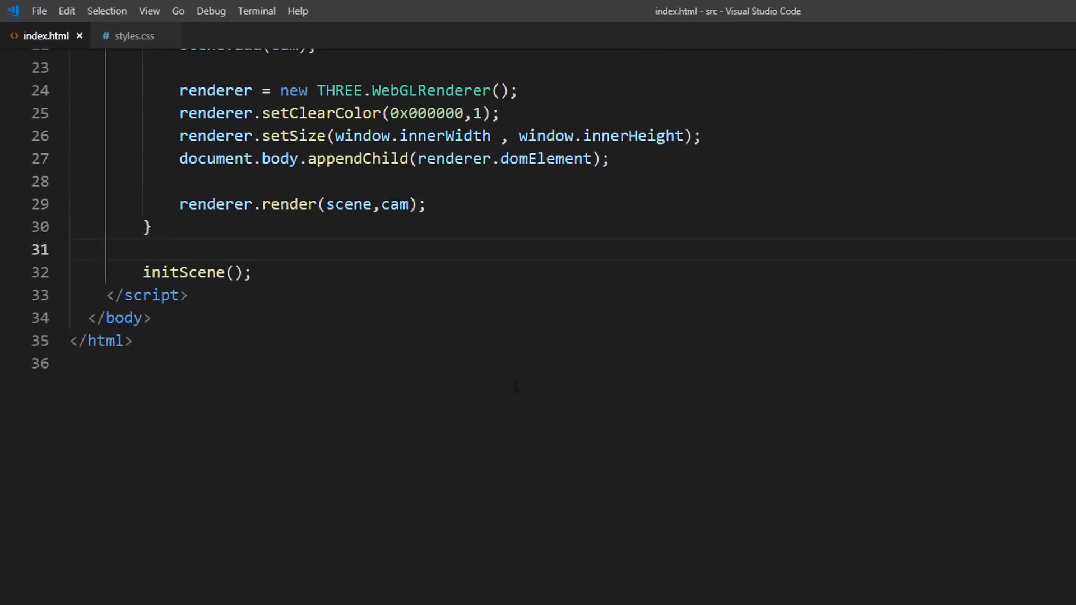
type("function particleSe")
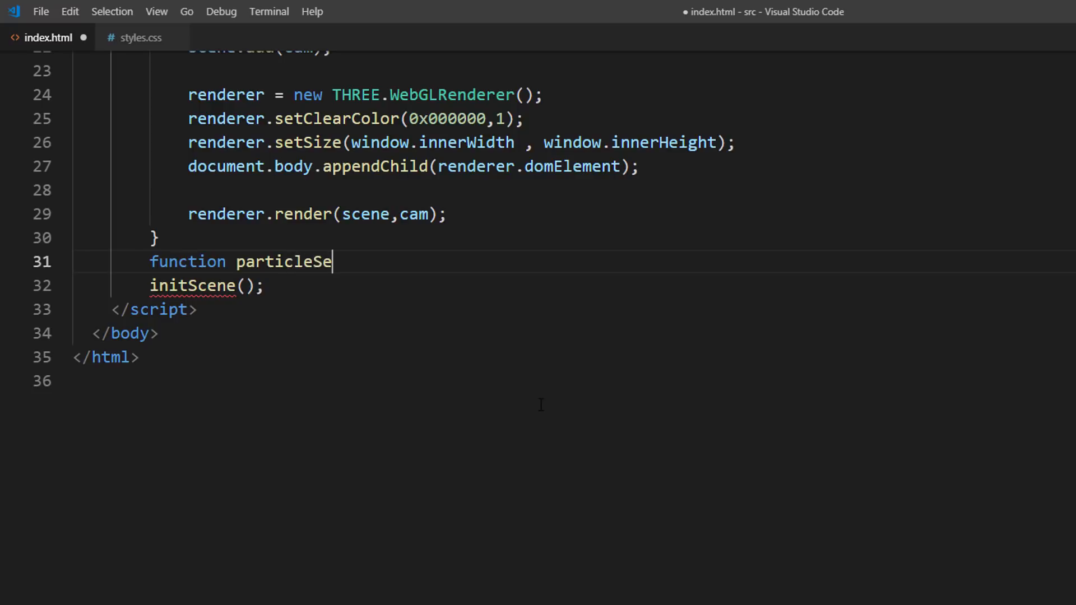
type("tup() {")
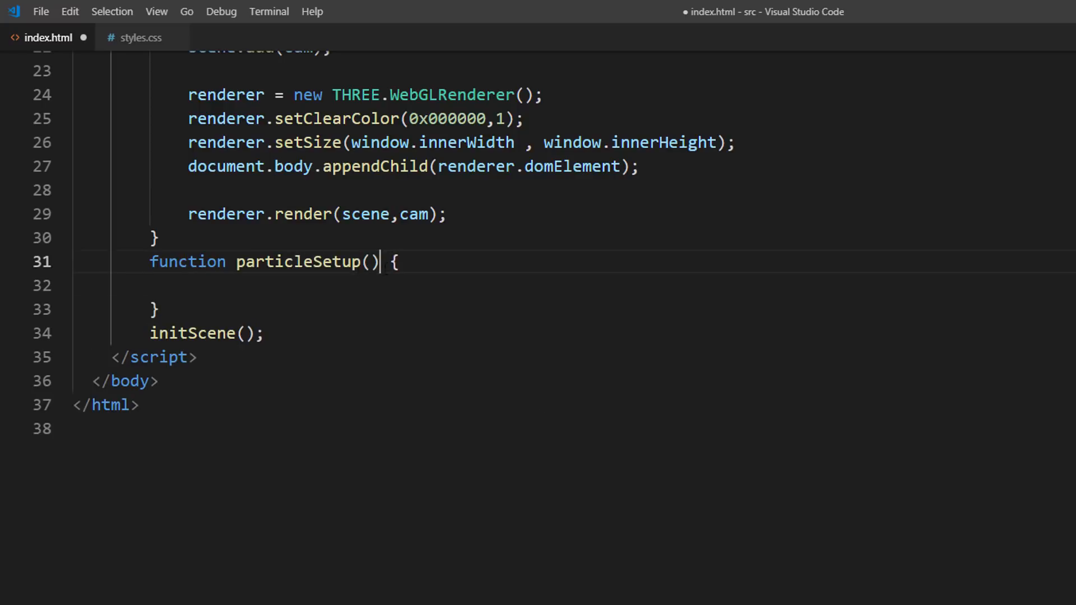
type("particleSetup();")
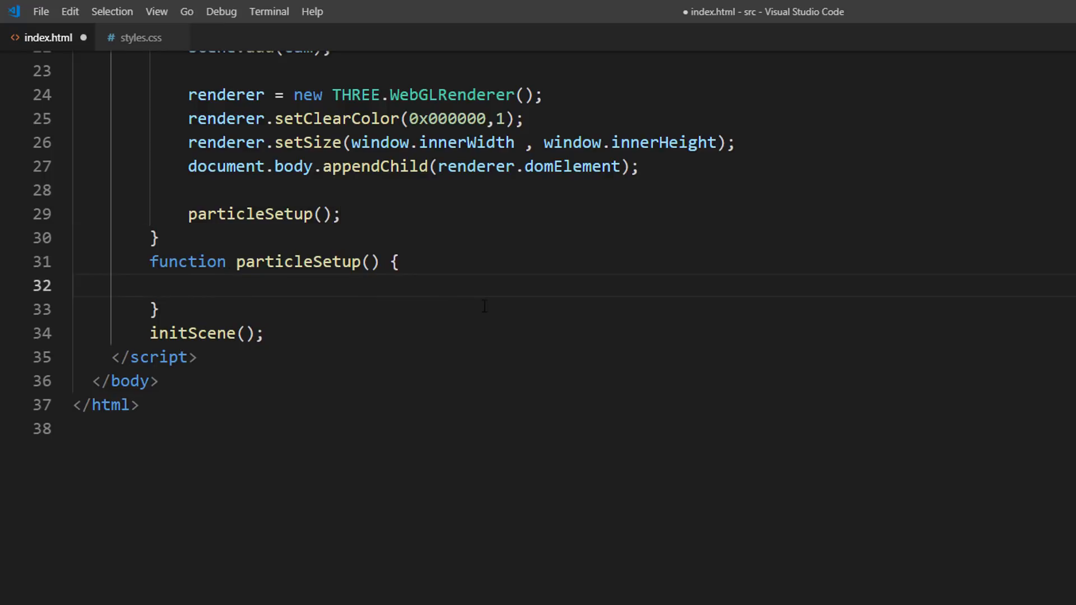
type("let lo")
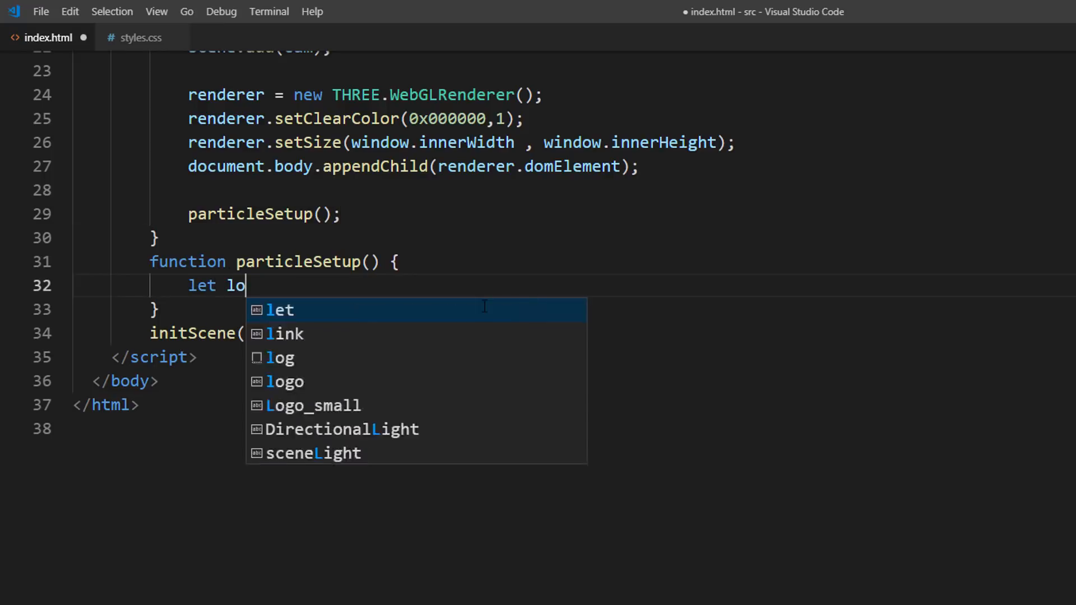
type("ader = new THREE.Tex")
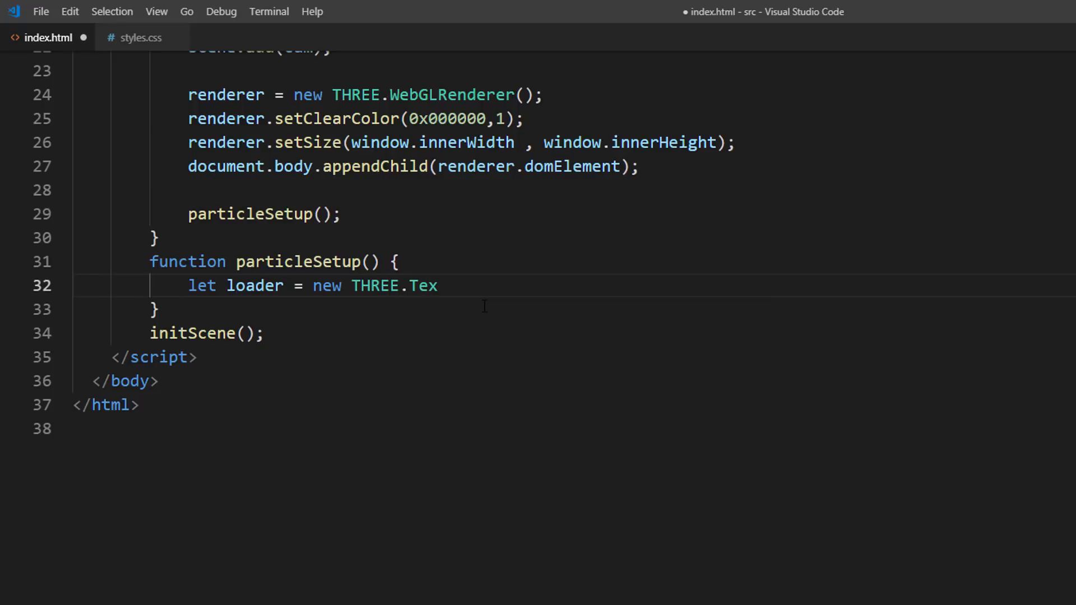
Make the loader a THREE.TextureLoader that loads "smoke.png" into a function(texture) callback
type("tureLoader();")
type("loader.load(\"smoke.")
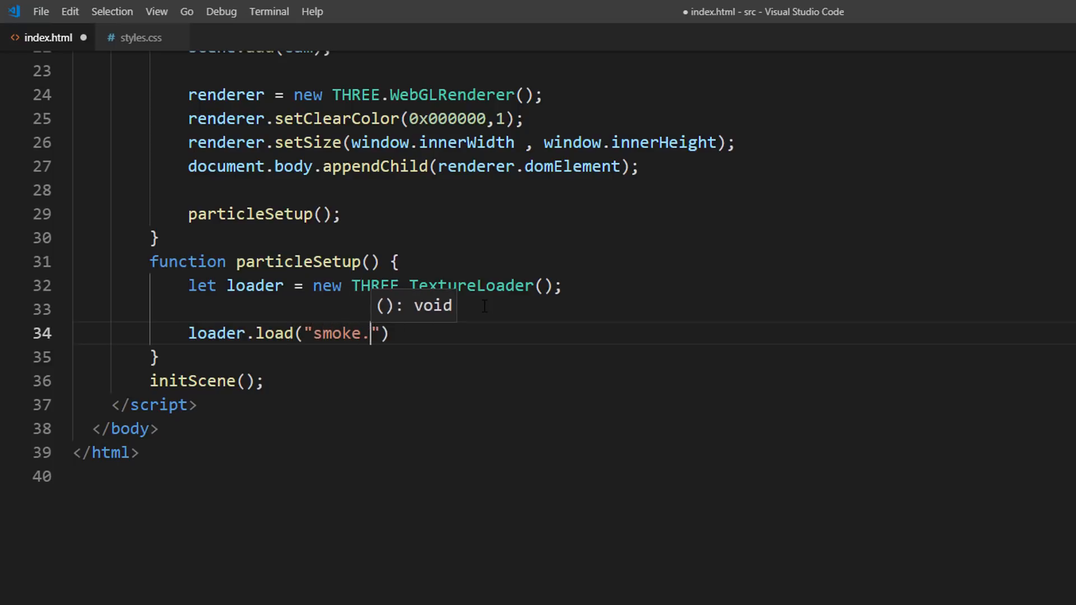
type("png\", function (texture")
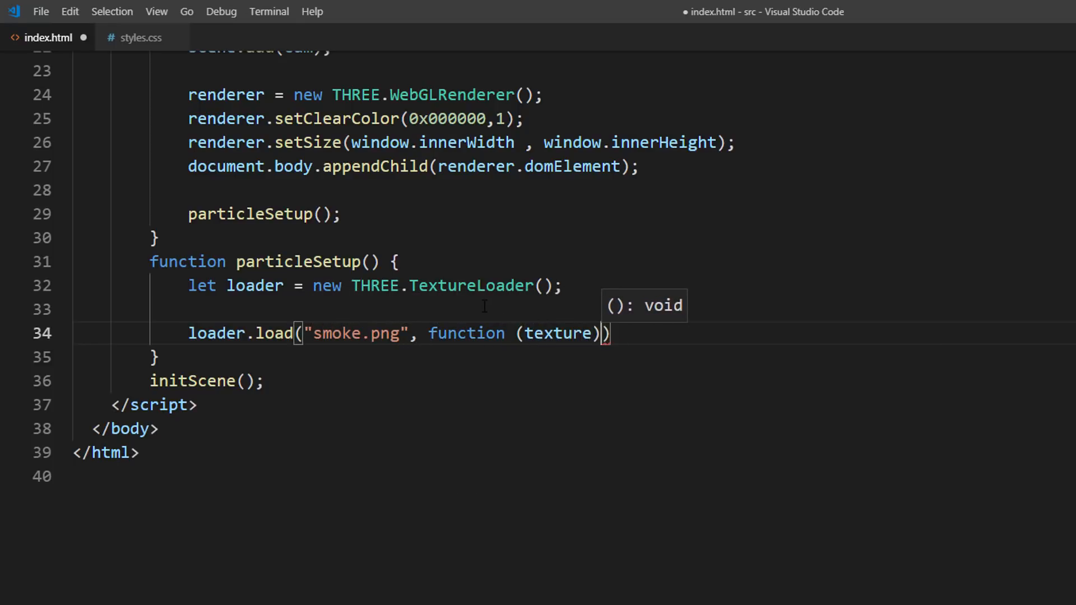
type("{")
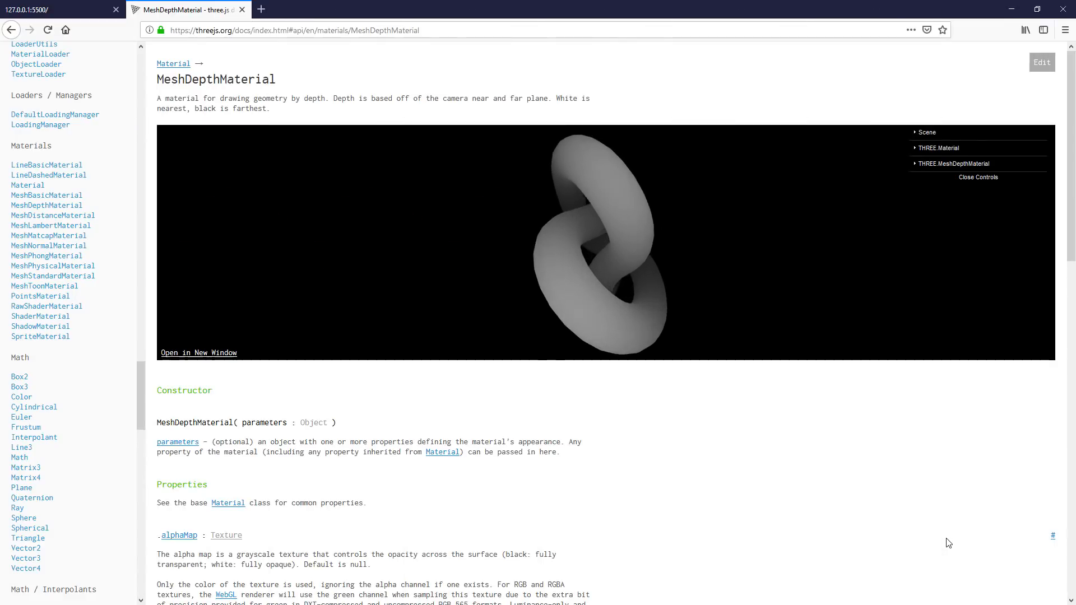
Open the MeshPhysicalMaterial page from the three.js docs Materials sidebar
left_click(52, 265)
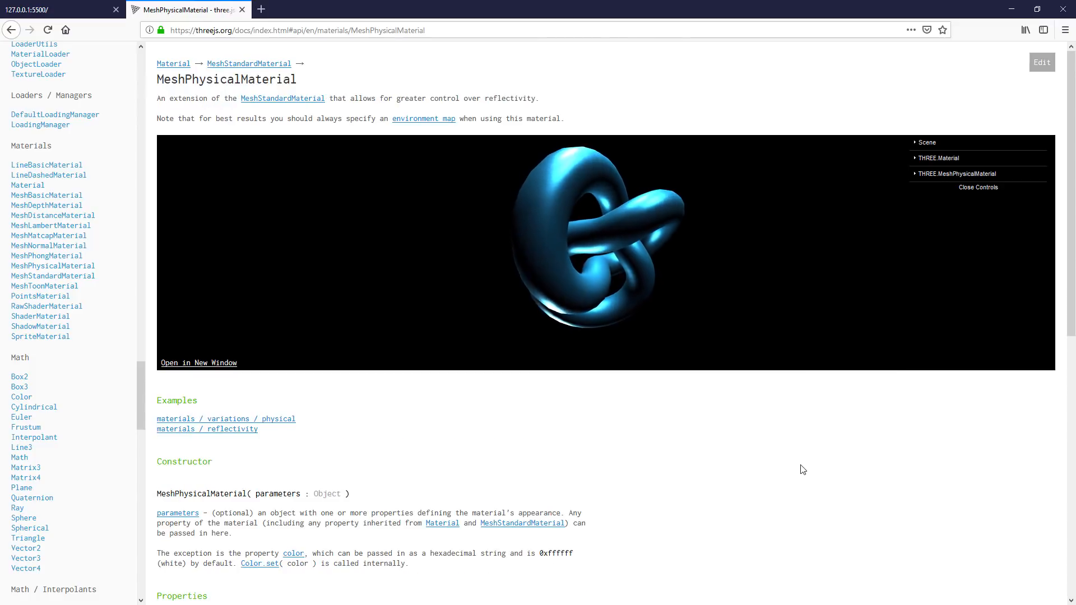
left_click(48, 235)
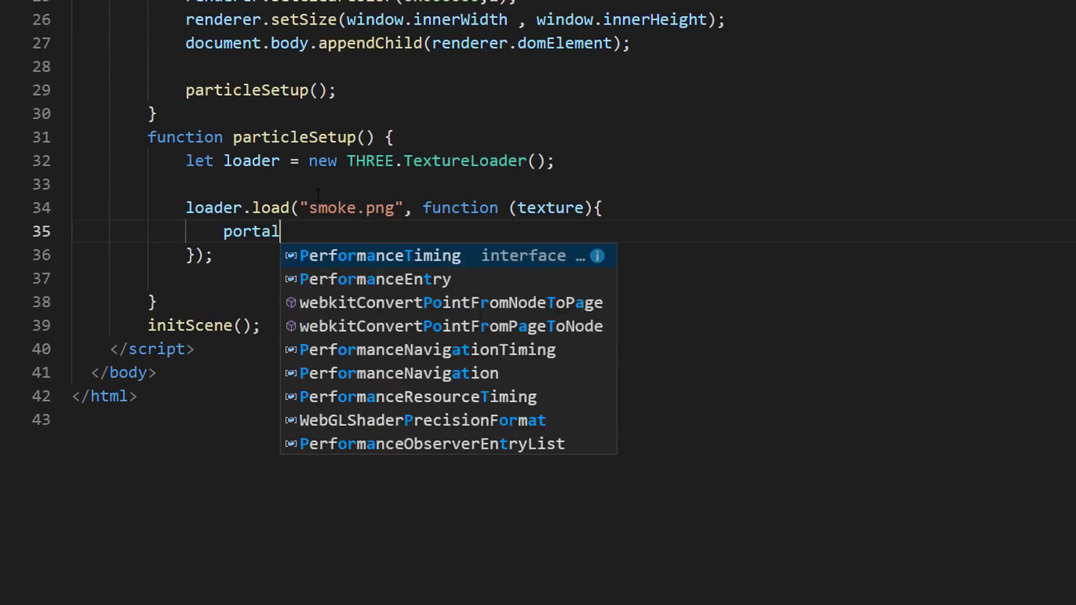
Build a 350×350 plane mesh with transparent smoke-textured MeshStandardMaterial, position it, and add it
type("Geo = new THREE.PlaneBufferGeometry(350,350);")
type("portalMaterial = new THREE")
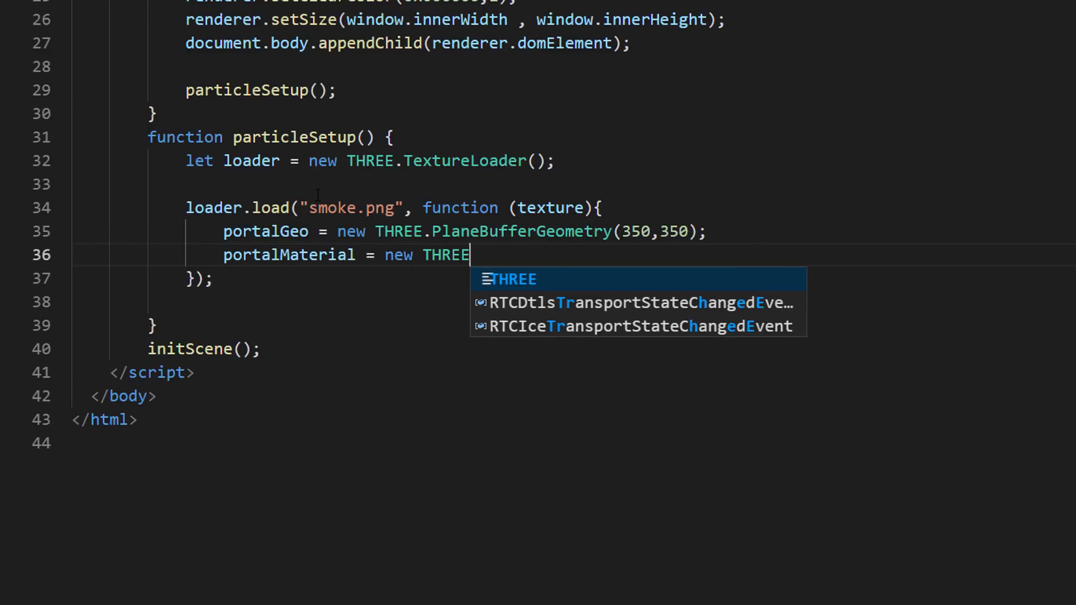
type(".MeshStandardMa")
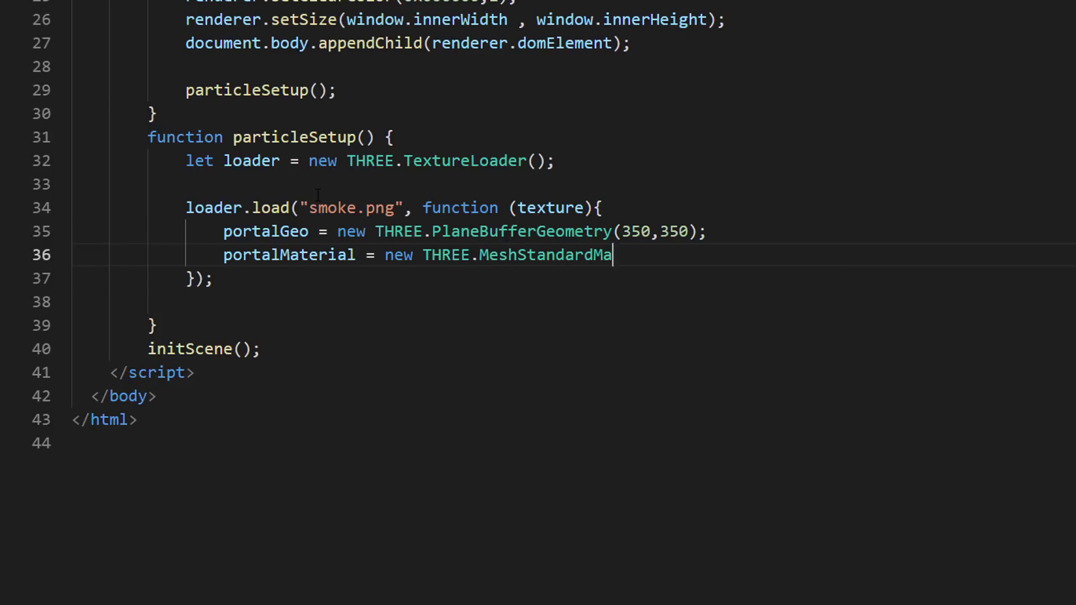
type("terial({})")
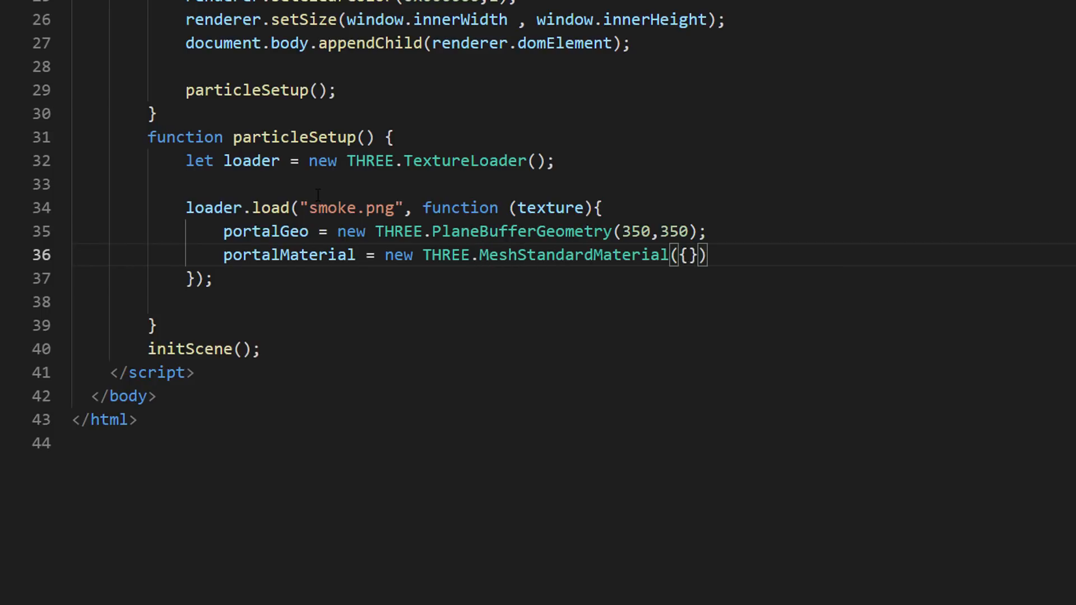
type("map:texture,")
type("transparent: true")
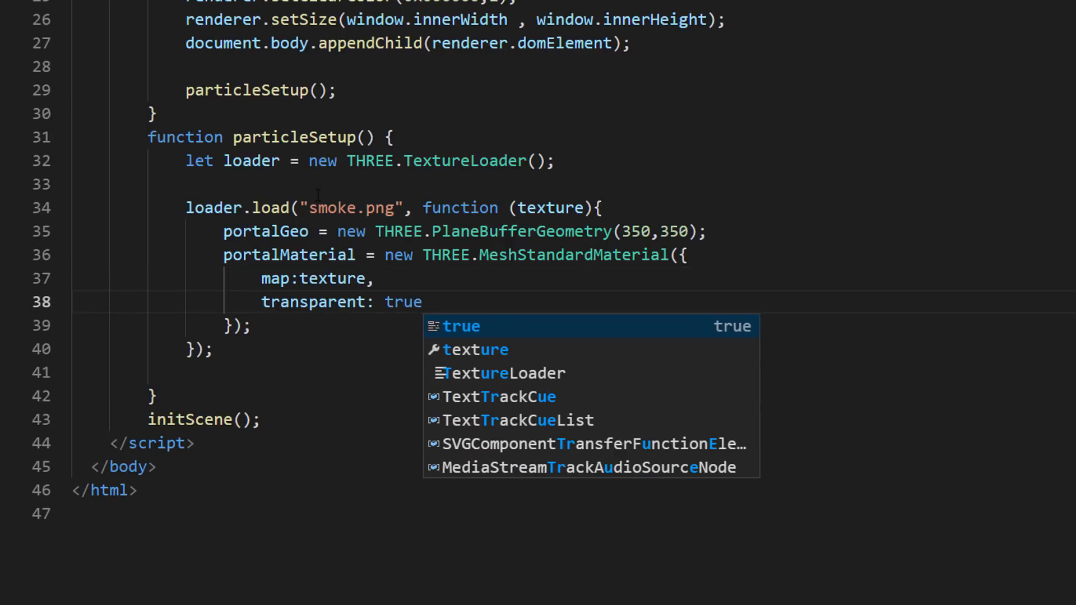
type("let partic")
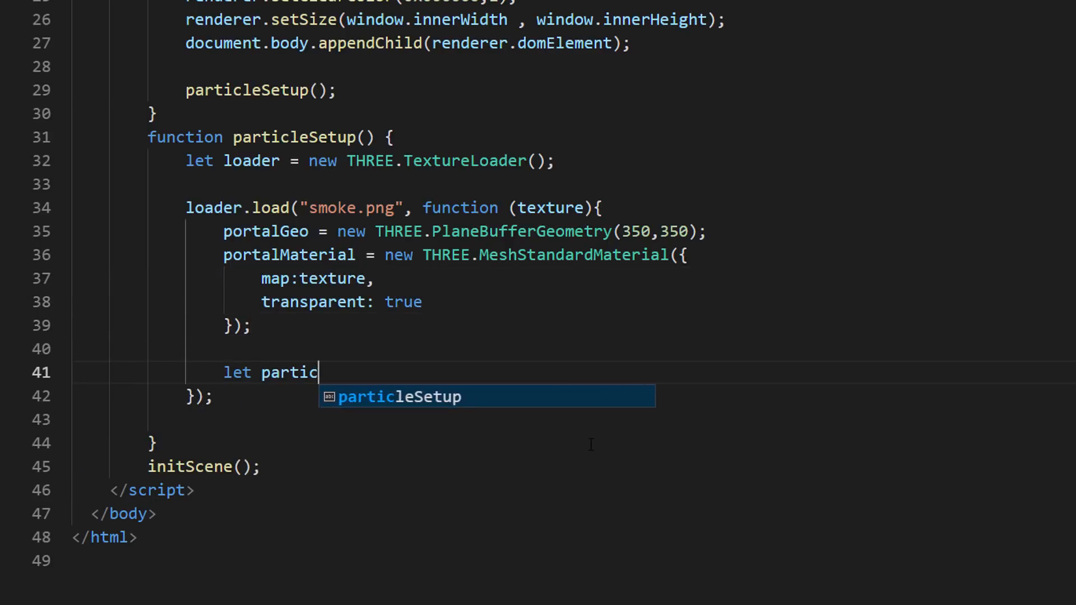
type("le = new THREE.Mesh(portalGeo,portalMaterial);")
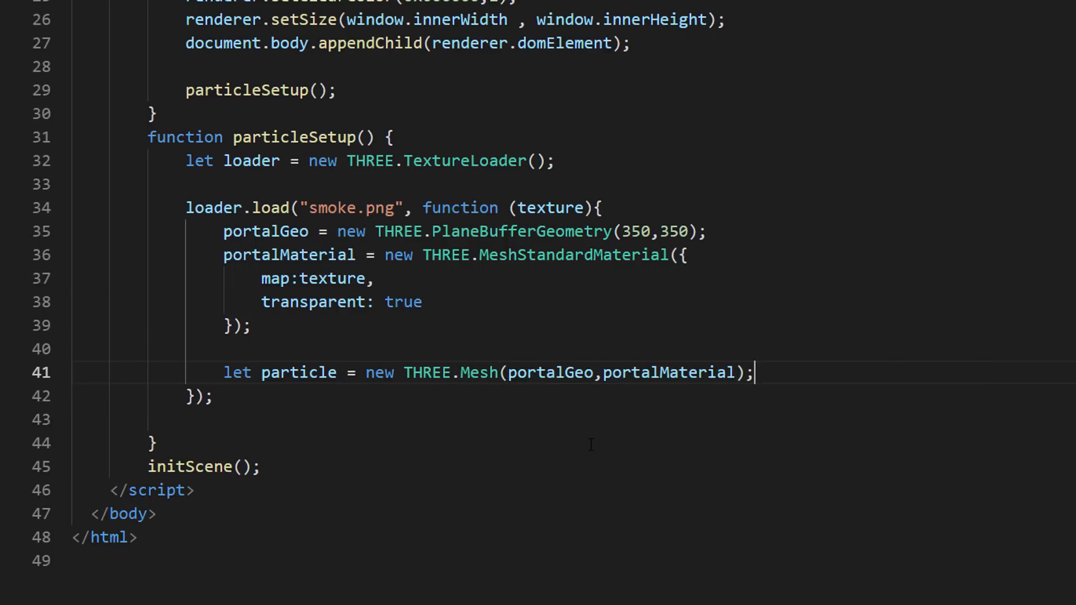
type("particle.position.set(2,2,2);")
type("scene.add(particle);")
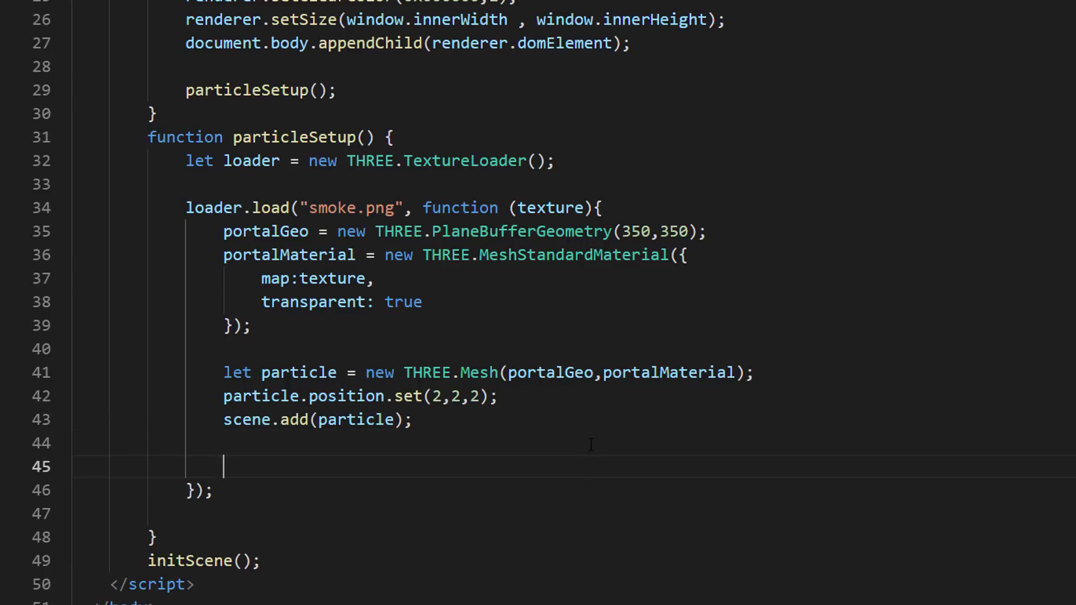
Render the scene, loop particles from p=880, and rotate each randomly on z up to 360
type("renderer.render(scene,cam);")
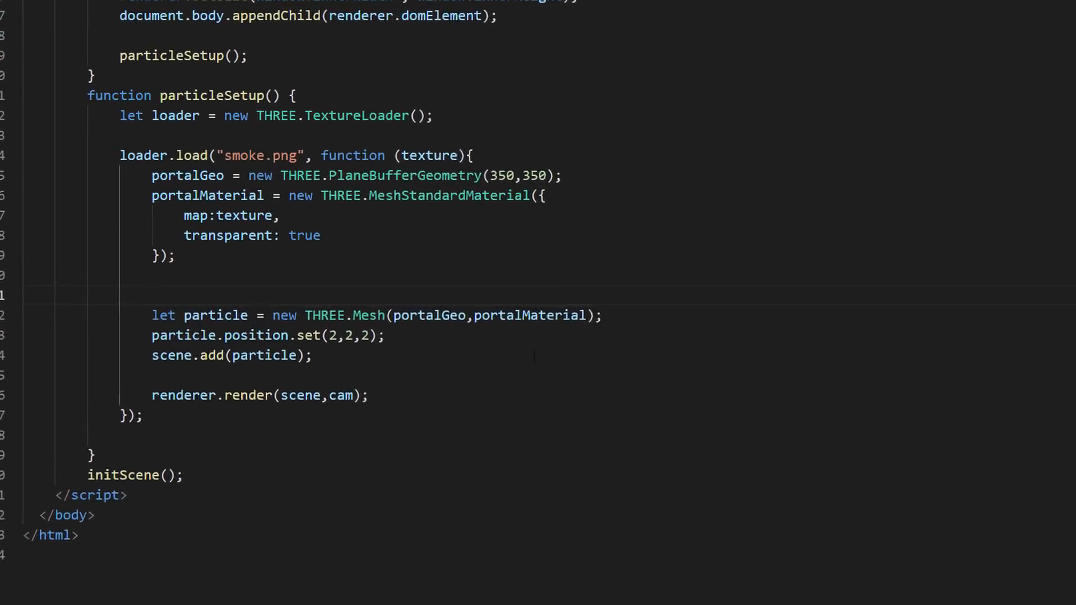
type("for(let p=880;p>250;p--) {")
type("0.5 * p * Math.cos((4 * p * Math.PI) / 180),")
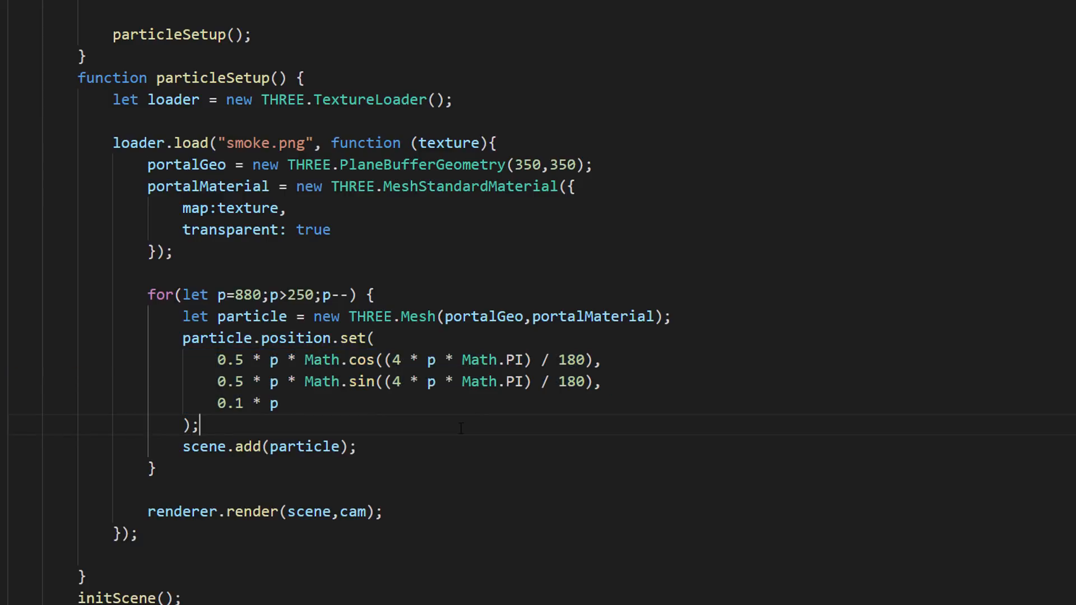
type("particle.rotation")
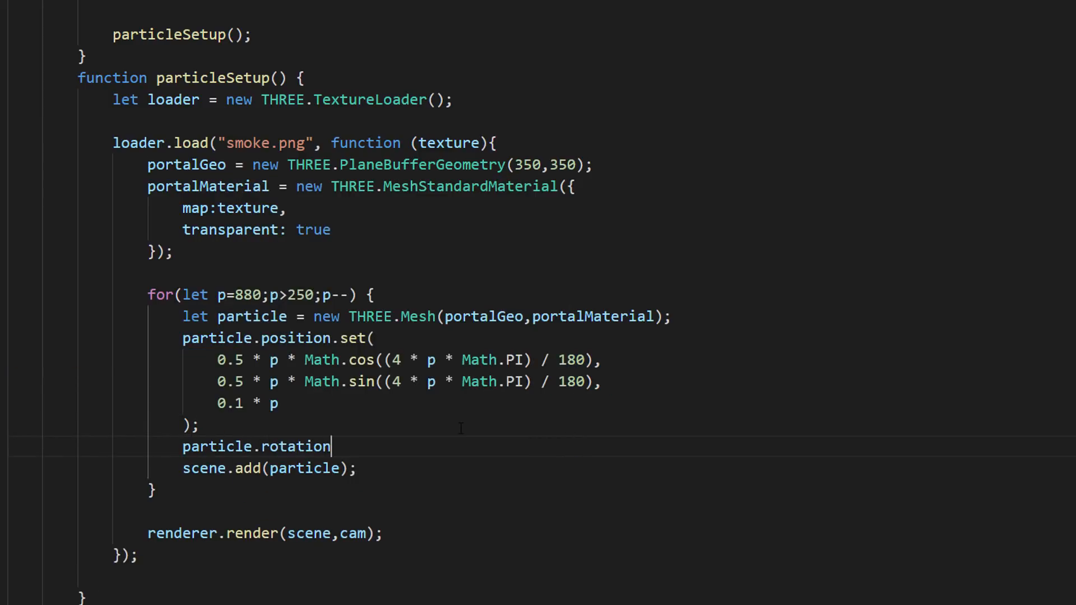
type(".z = Math.random")
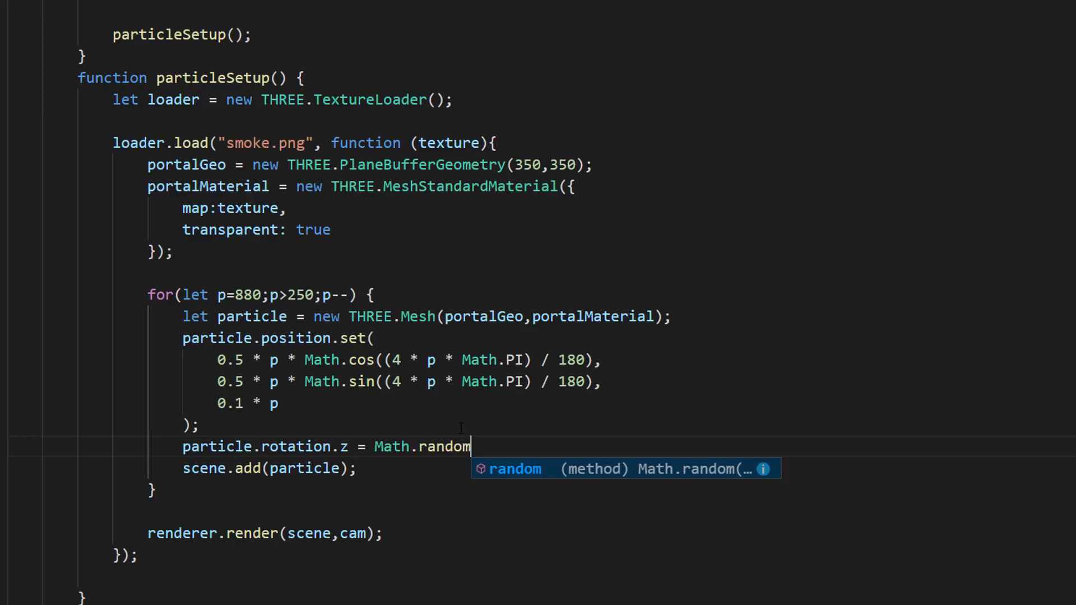
type("() *360;")
type("clock = new")
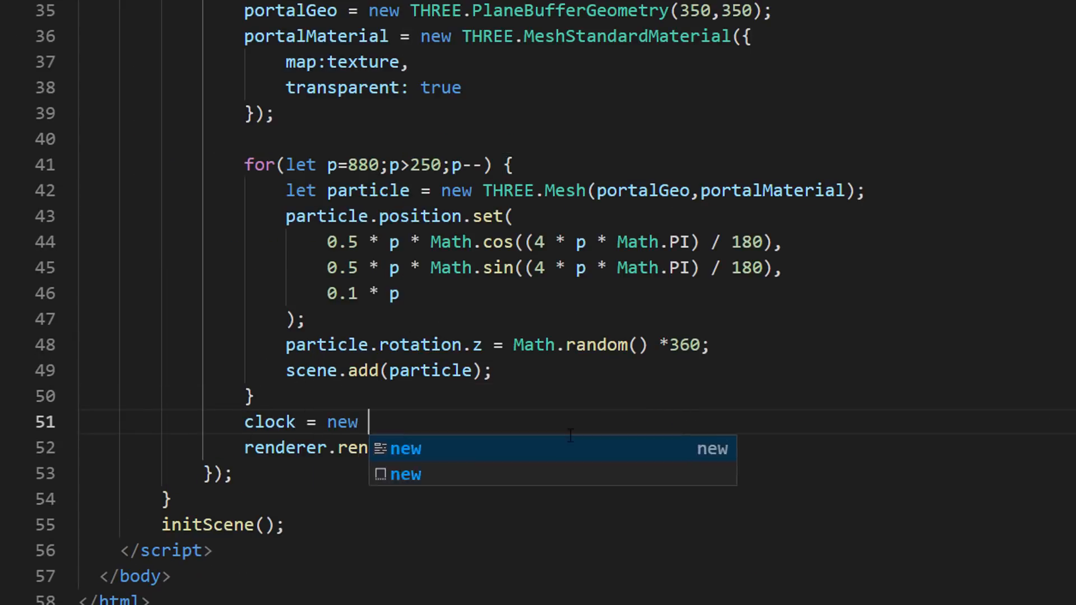
Create clock = new THREE.Clock(), call animate(), and begin the animate function
type("THREE.Clock();")
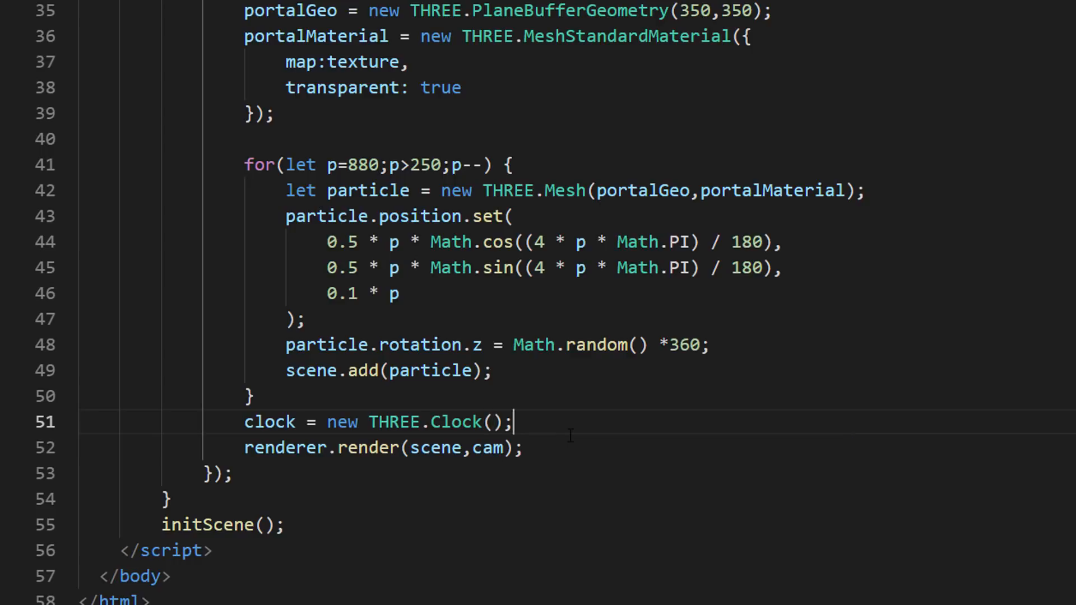
type("animate();")
left_click(383, 447)
type("/")
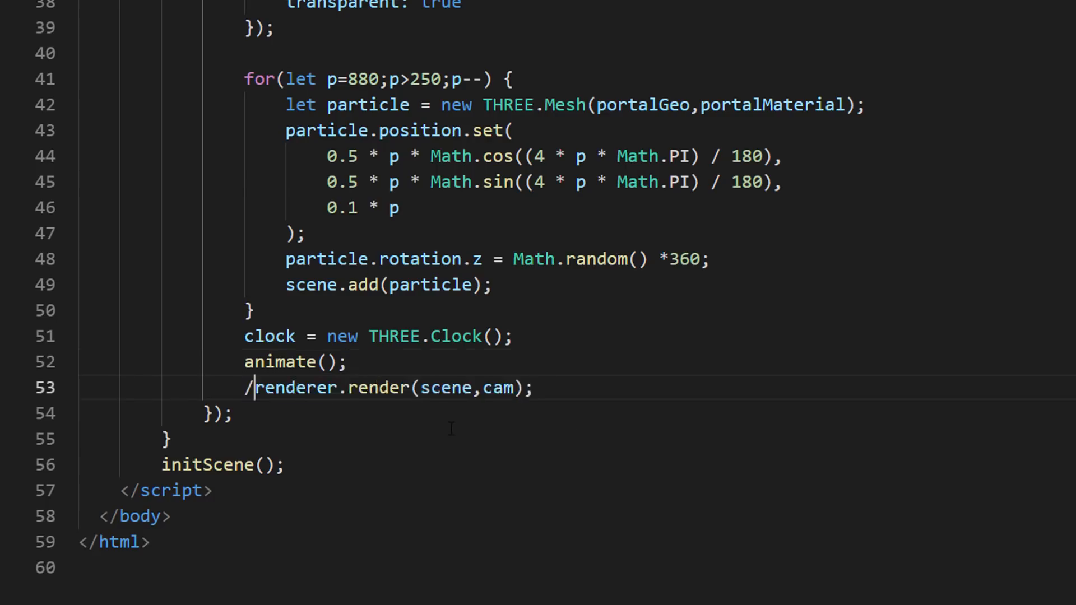
type("function")
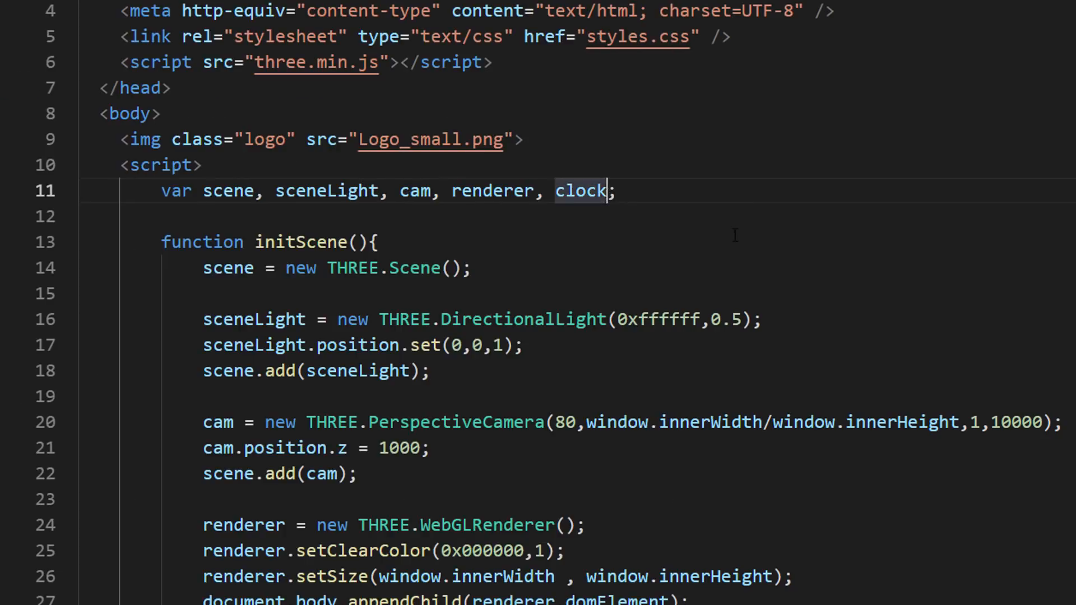
Declare portalParticles = [] and decrease each particle's z rotation by delta in animate
type(",portalParticles")
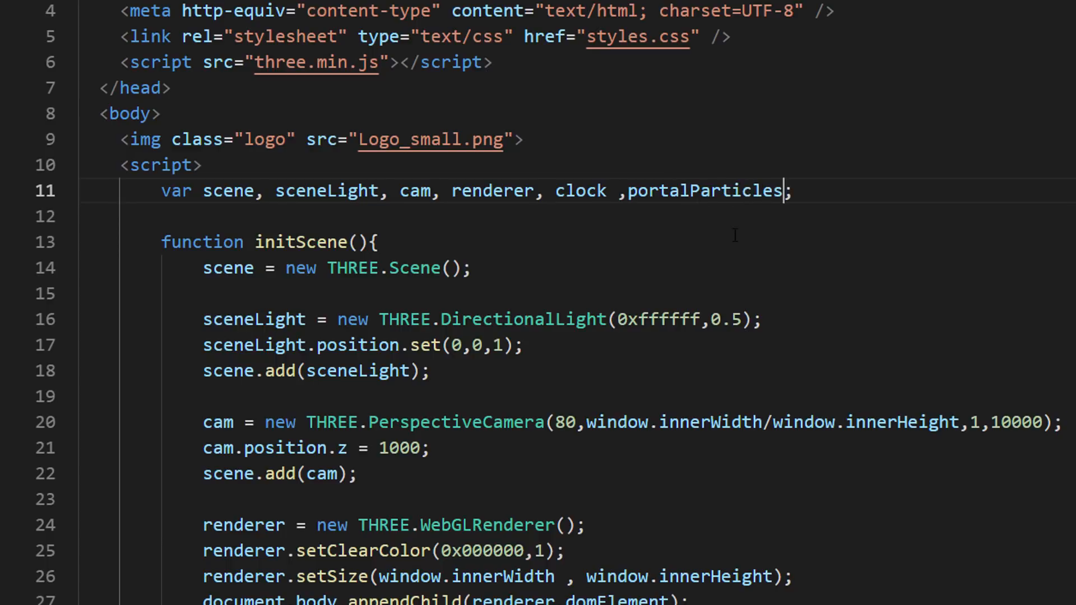
type("= []")
type("portalParticles.push(particle)")
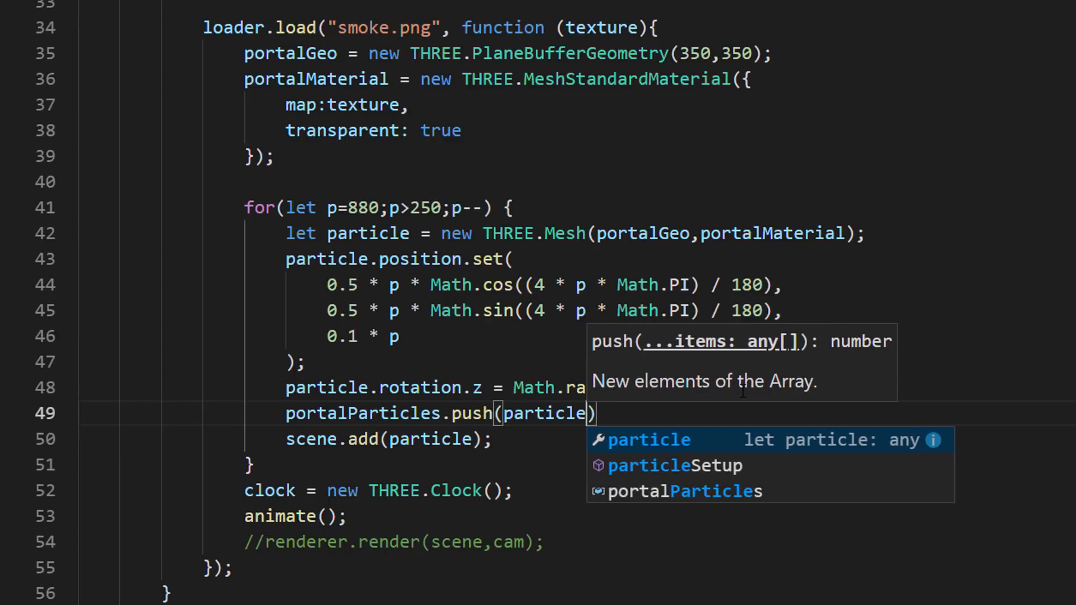
scroll("down", 3)
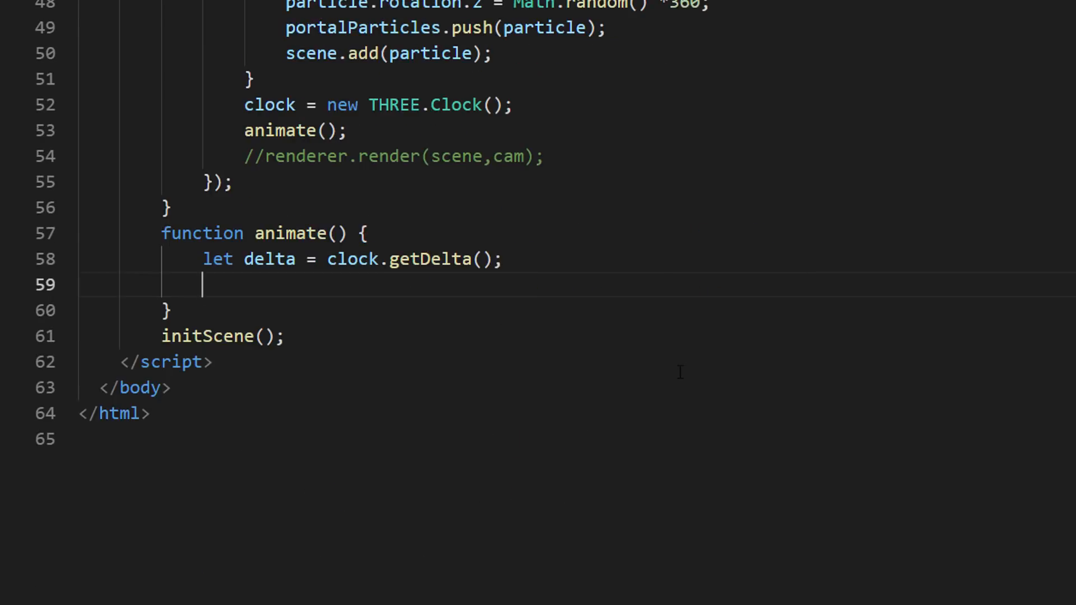
type("portalParticles.forEach")
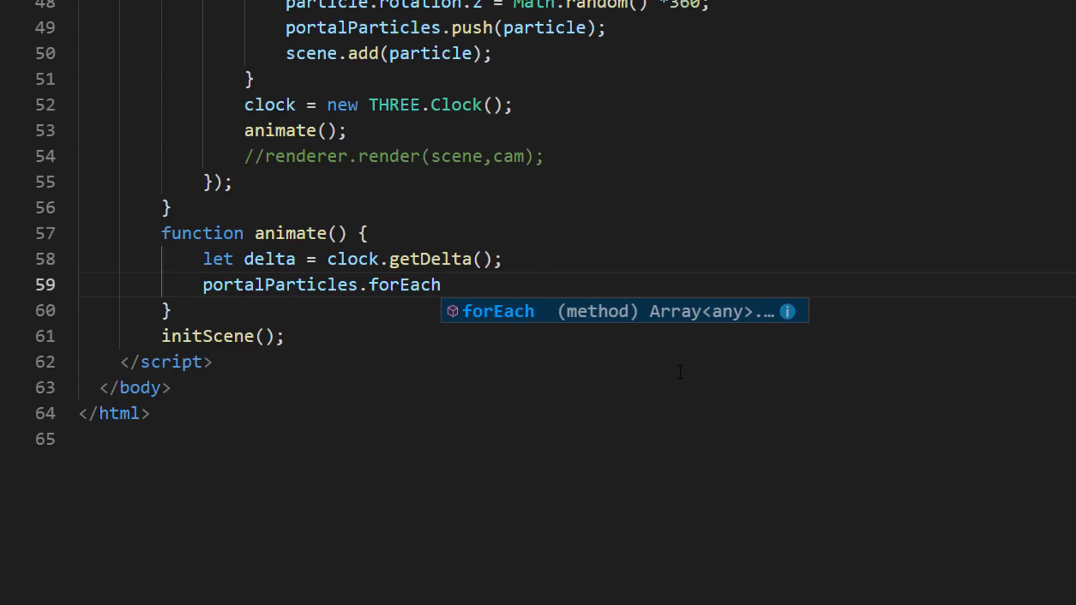
type("(p => {});")
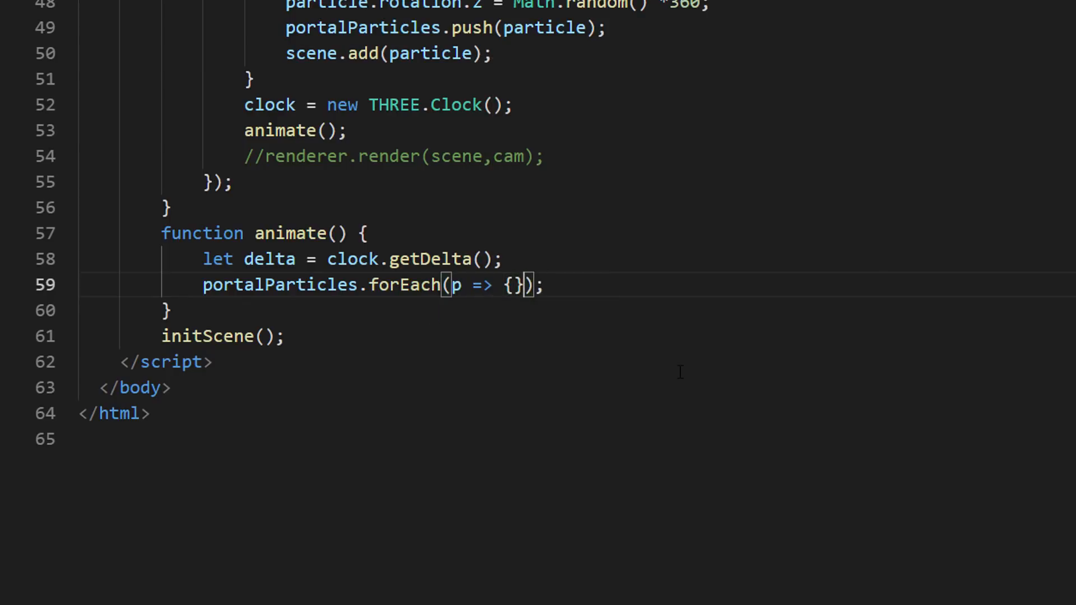
type("p.rotatio")
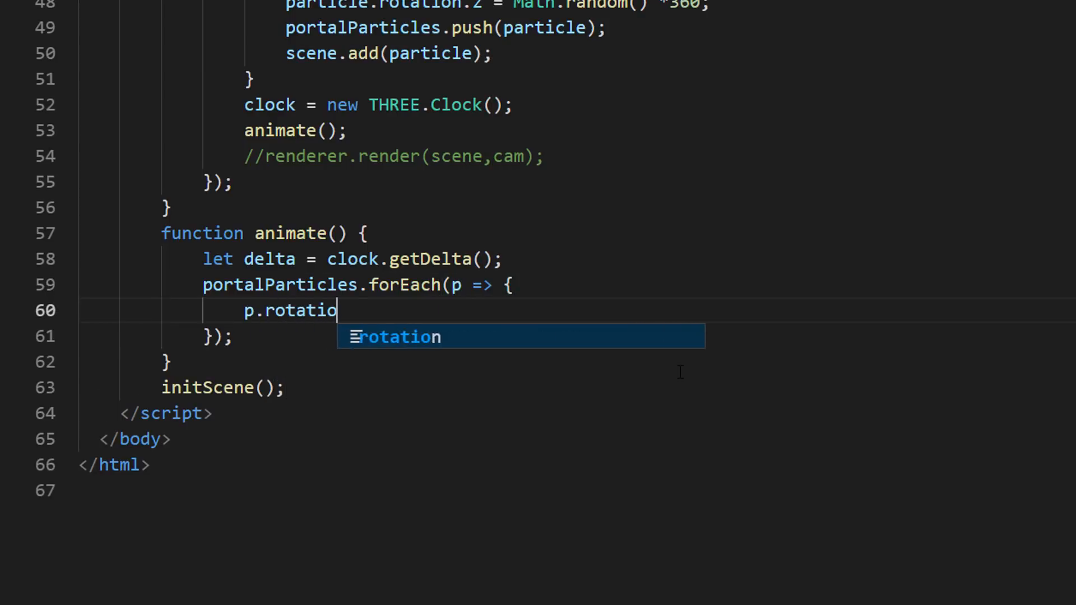
type("n.z -= delta *1.5;")
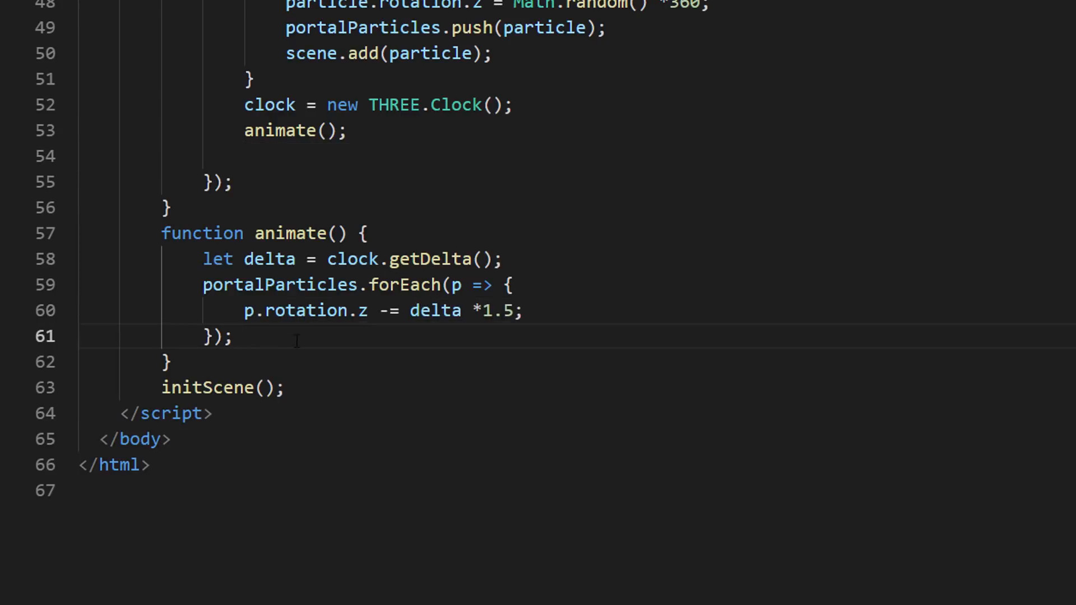
Render the scene with the camera and schedule the next frame via requestAnimationFrame
type("renderer.render(scene,cam);")
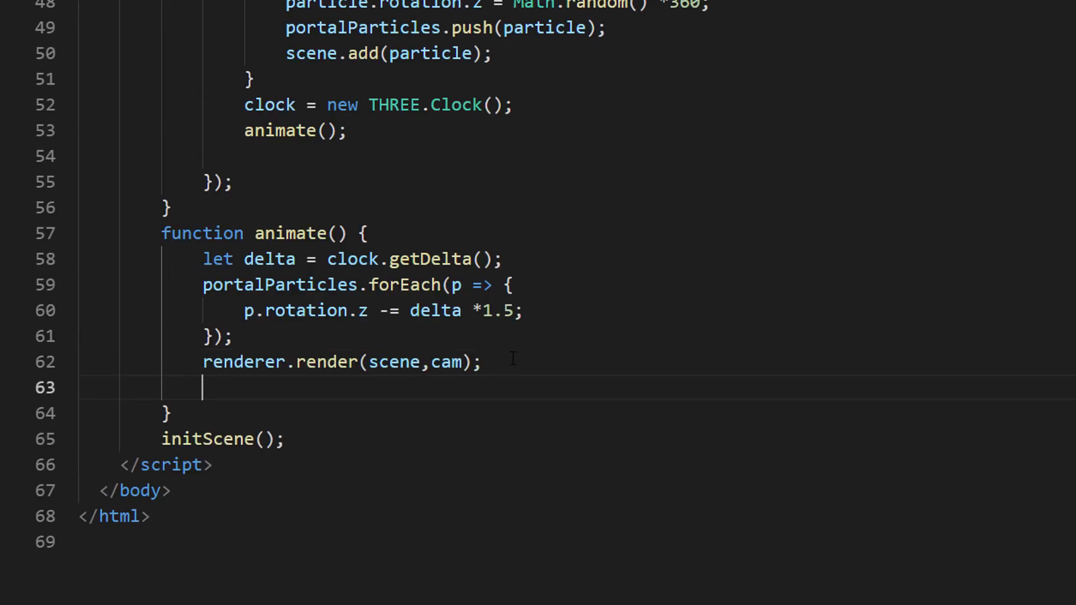
type("requestAnimation")
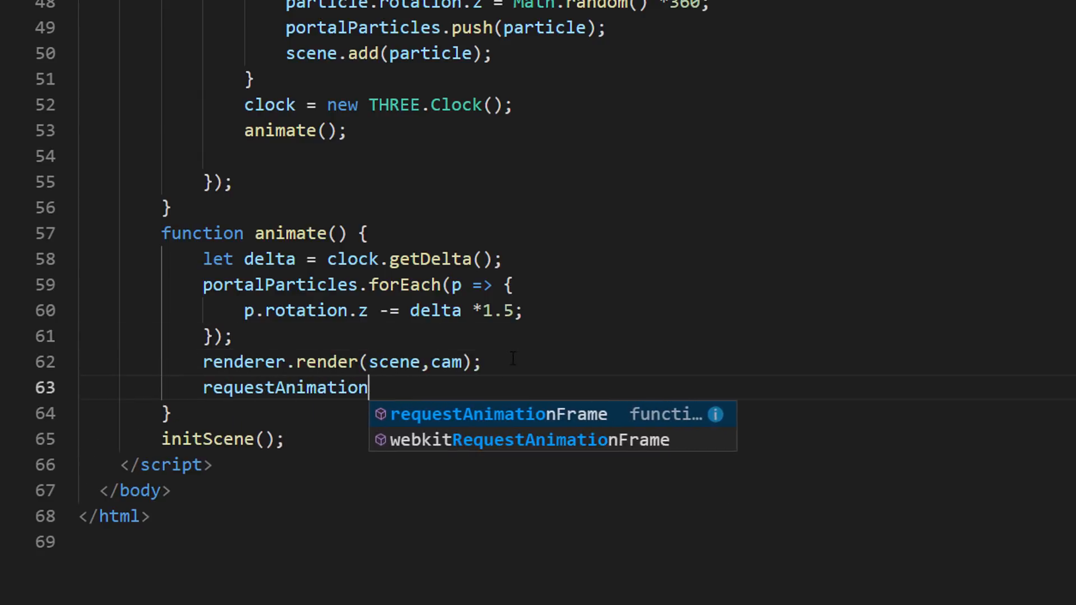
key("Tab")
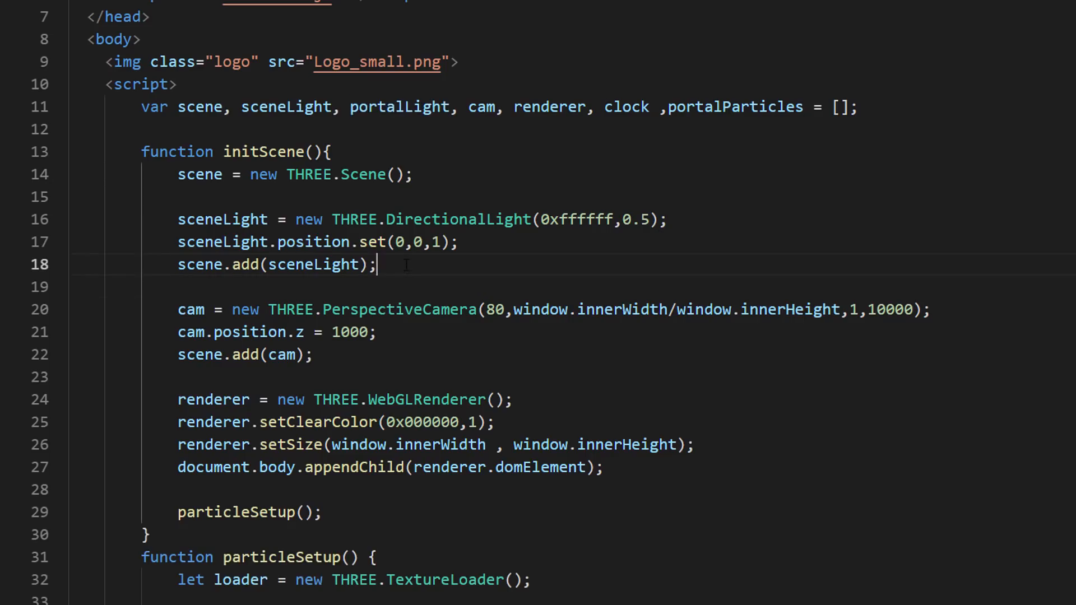
Create portalLight as a PointLight (0x062d89, 30, 350, 1.7) and begin setting its position
type("portalLight = new THREE.PointLight(0x062d89, 30,")
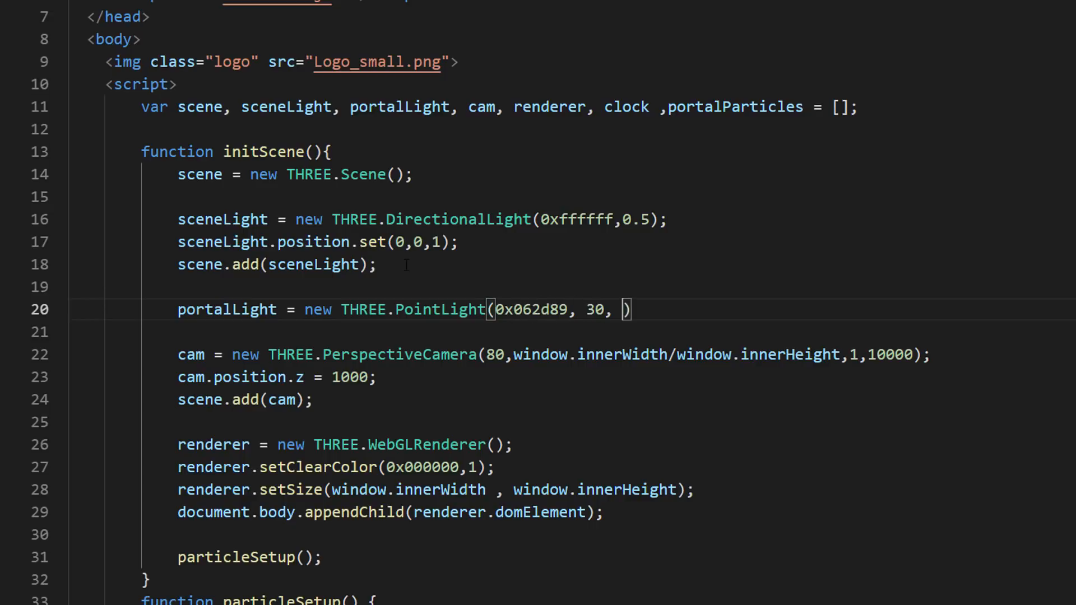
type("350, 1.7")
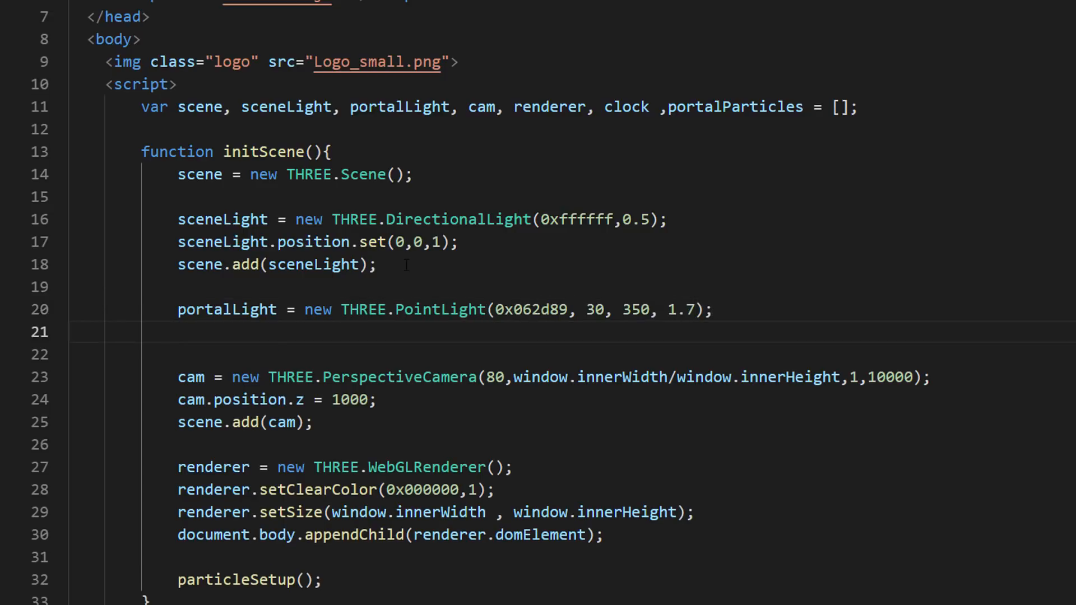
type("portalLight.position.set(")
type("if(Math.random() > 0.9) {")
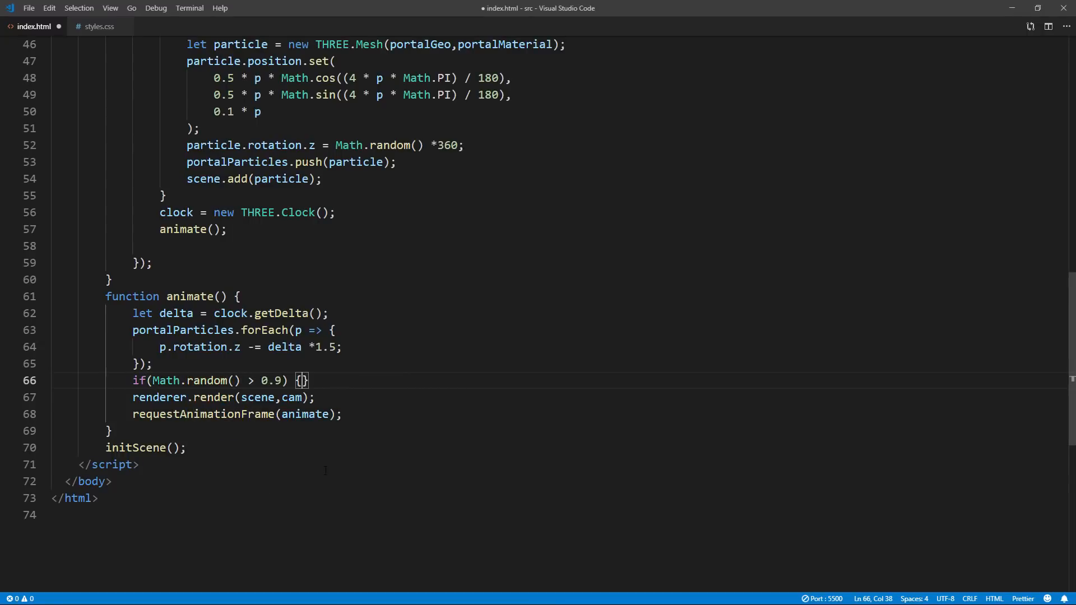
Set portalLight.power = 350 + Math.random()*500 and declare an sParticles array
type("portalLight.pow")
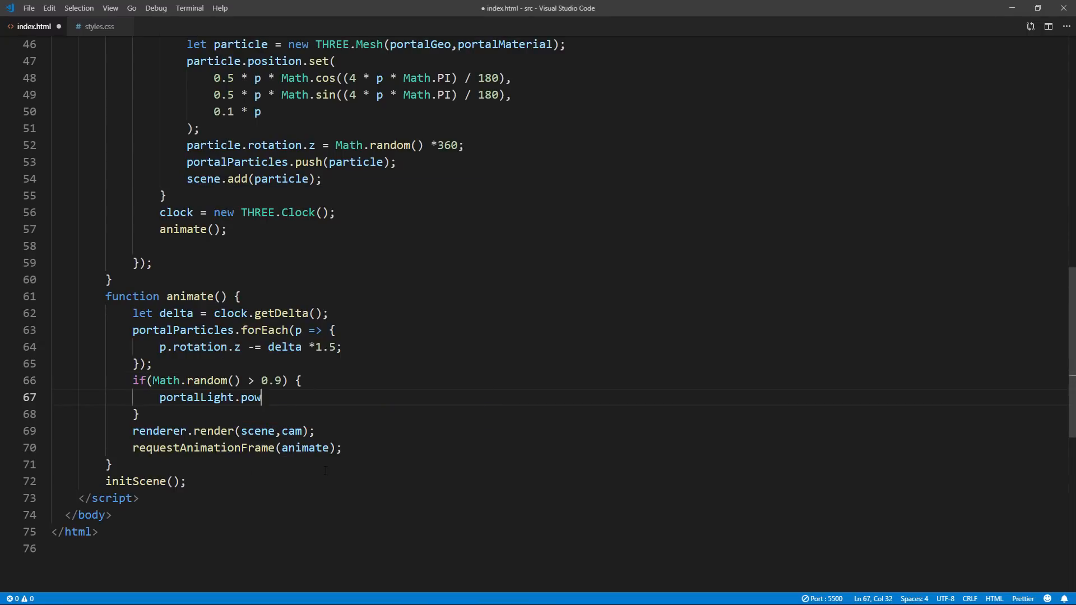
type("er = 350 + Math.random()")
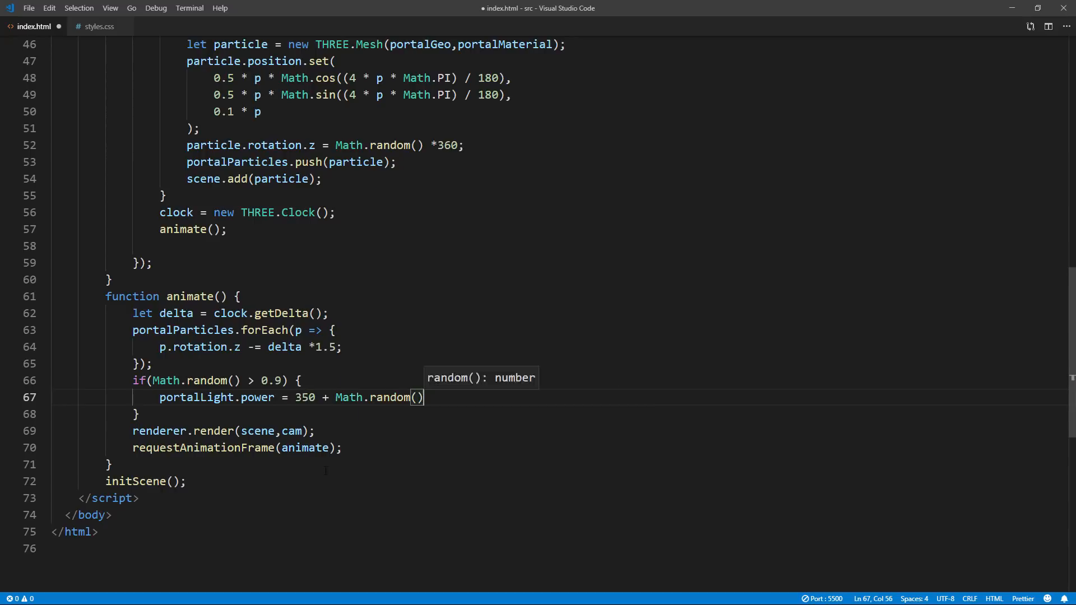
type("*500;")
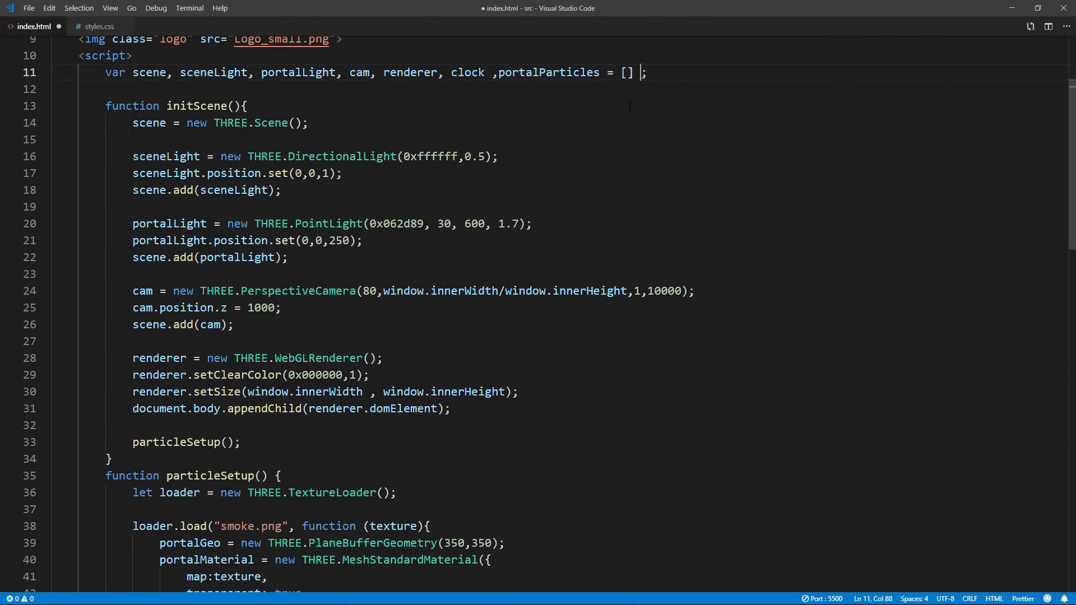
type(",sParticles = []")
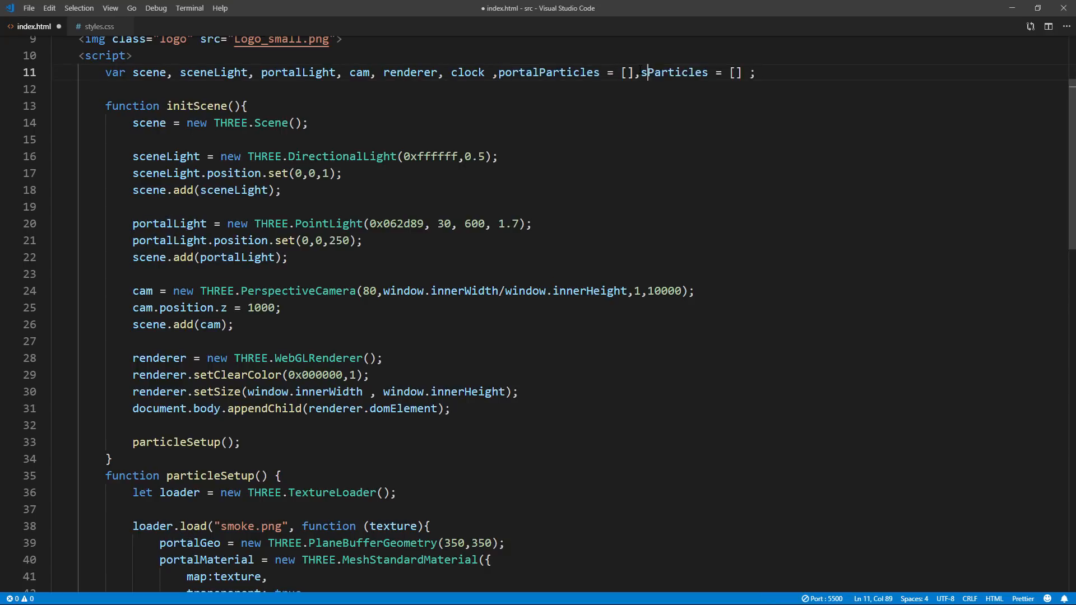
Add a 40-iteration smoke loop with random positions, 0.4 opacity, and 0.2 rotation speed
scroll("down", 3)
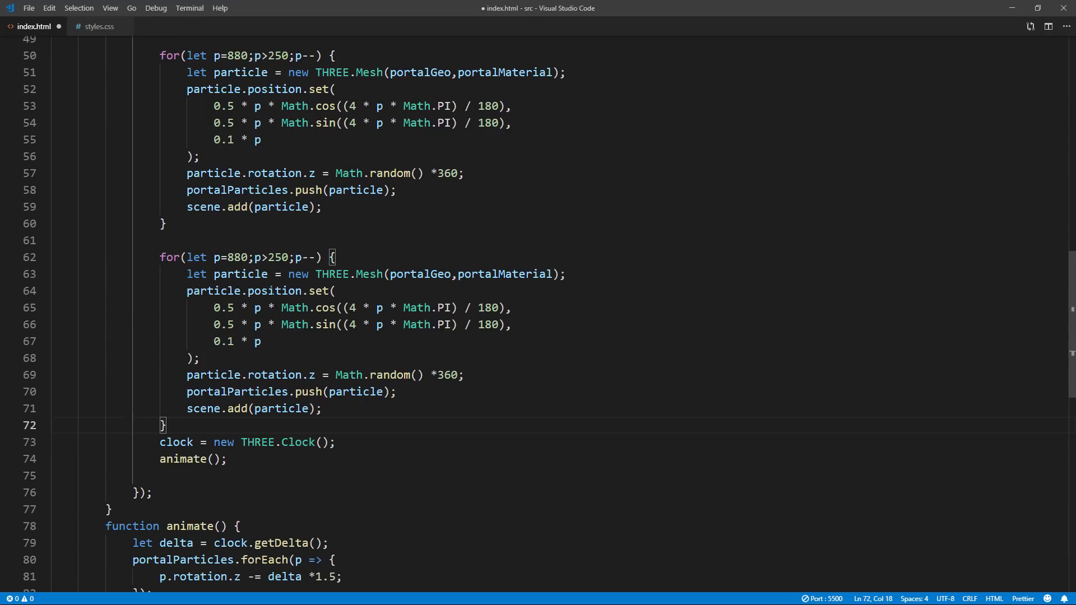
type("p=0;p<40;p--")
left_click(362, 308)
type("Math.random")
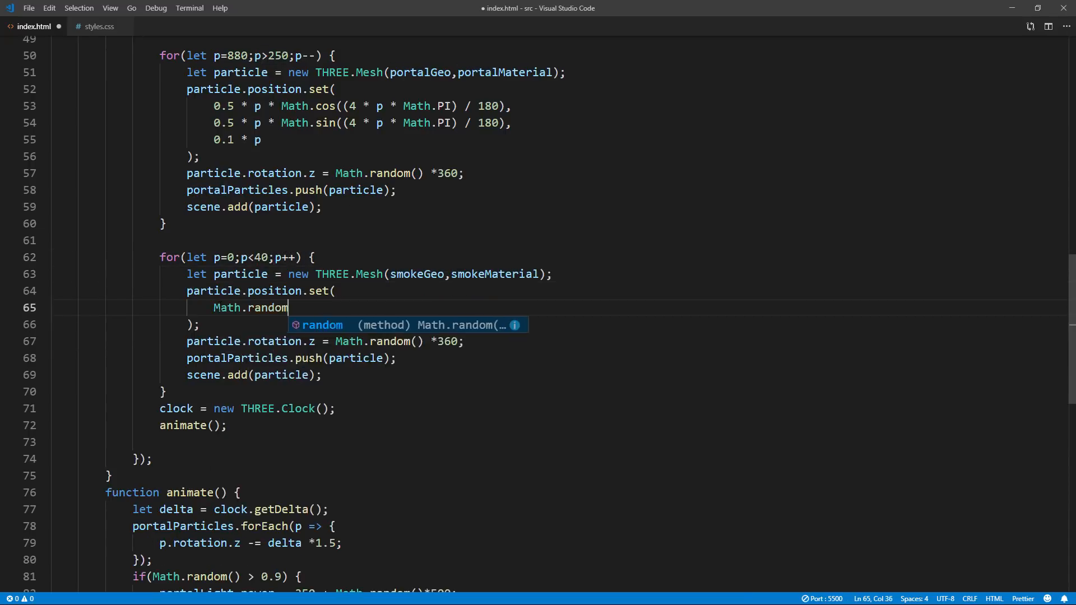
type("() * 1000-500,")
type("Math.random() * 400-500,")
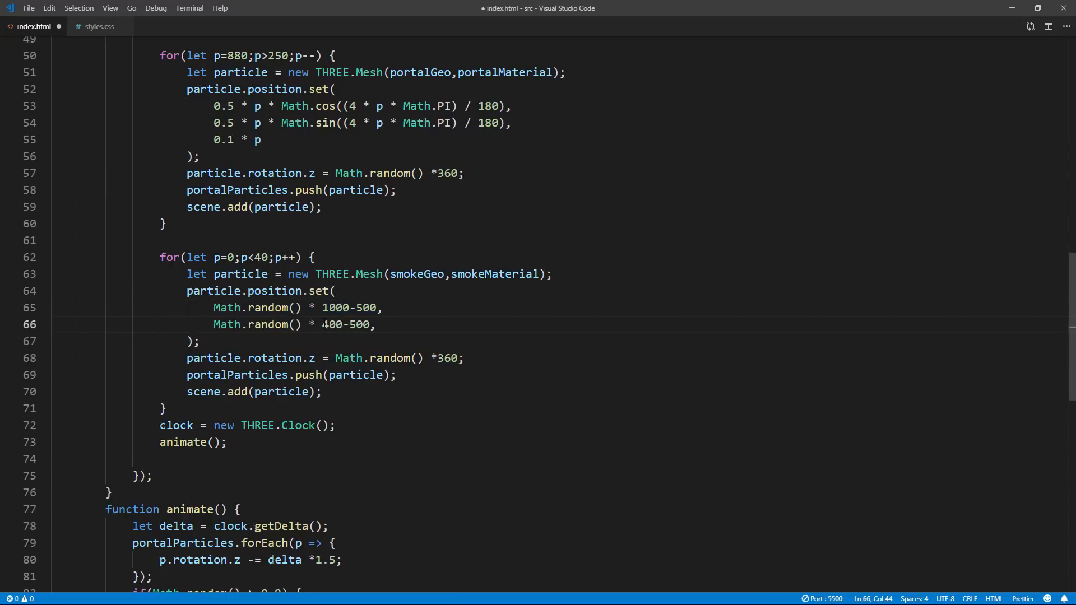
type("particle.materi")
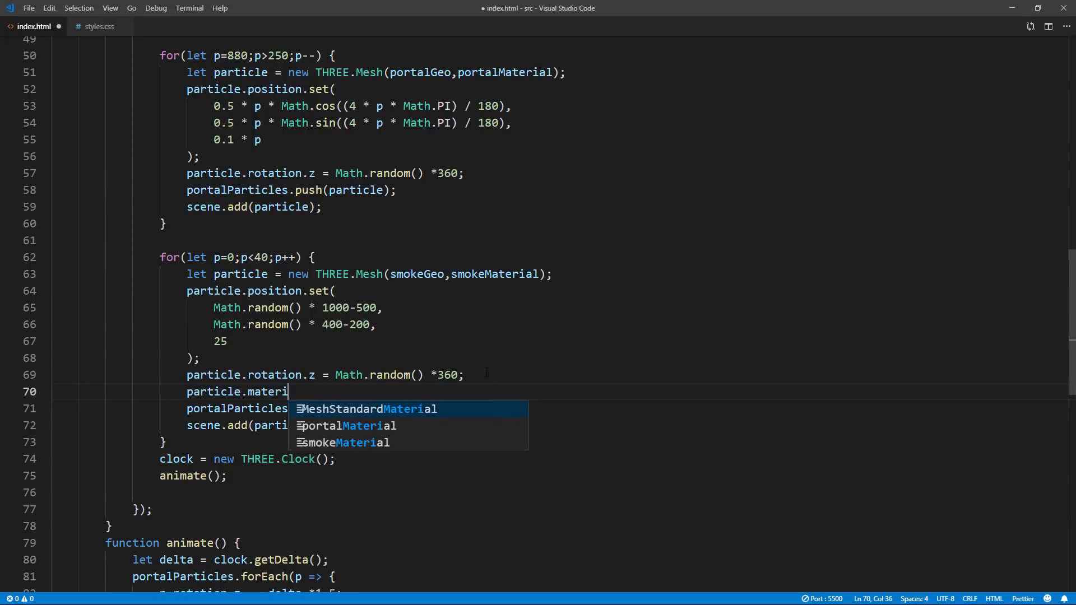
type("al.opacity = 0.4;")
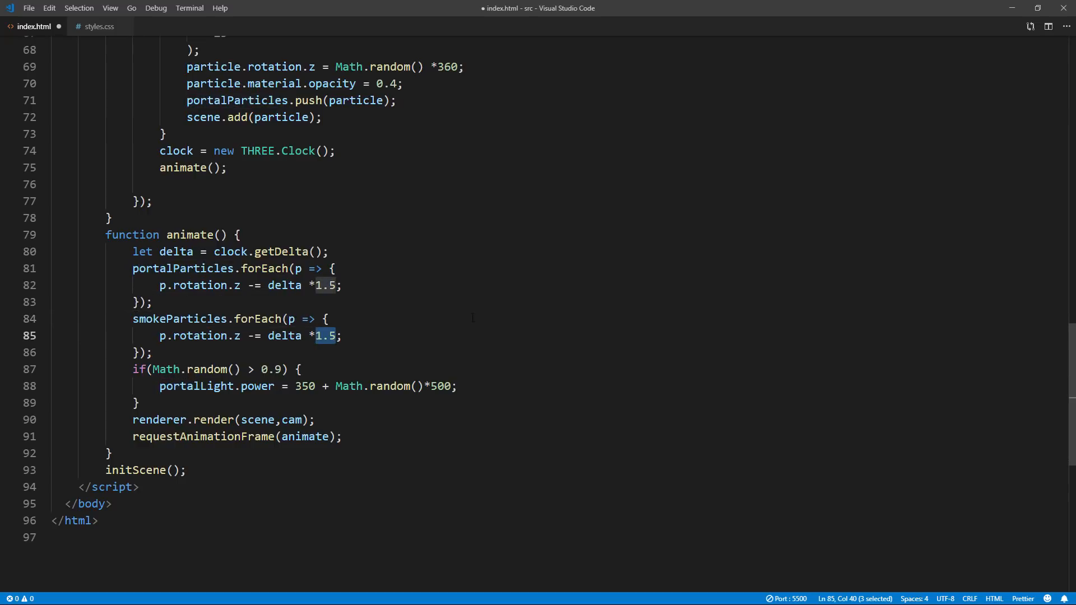
type("0.2")
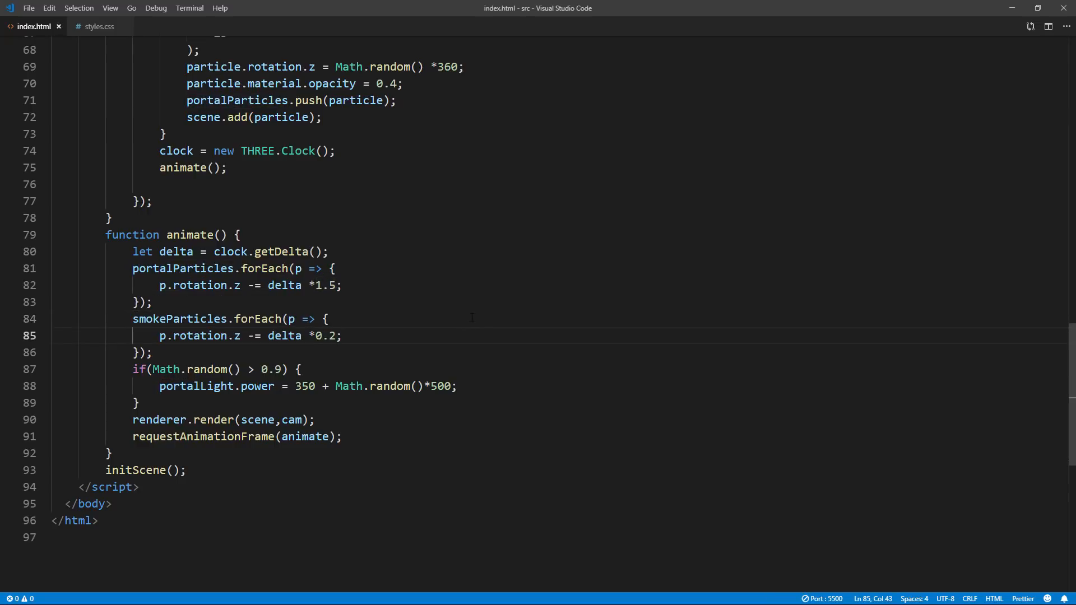